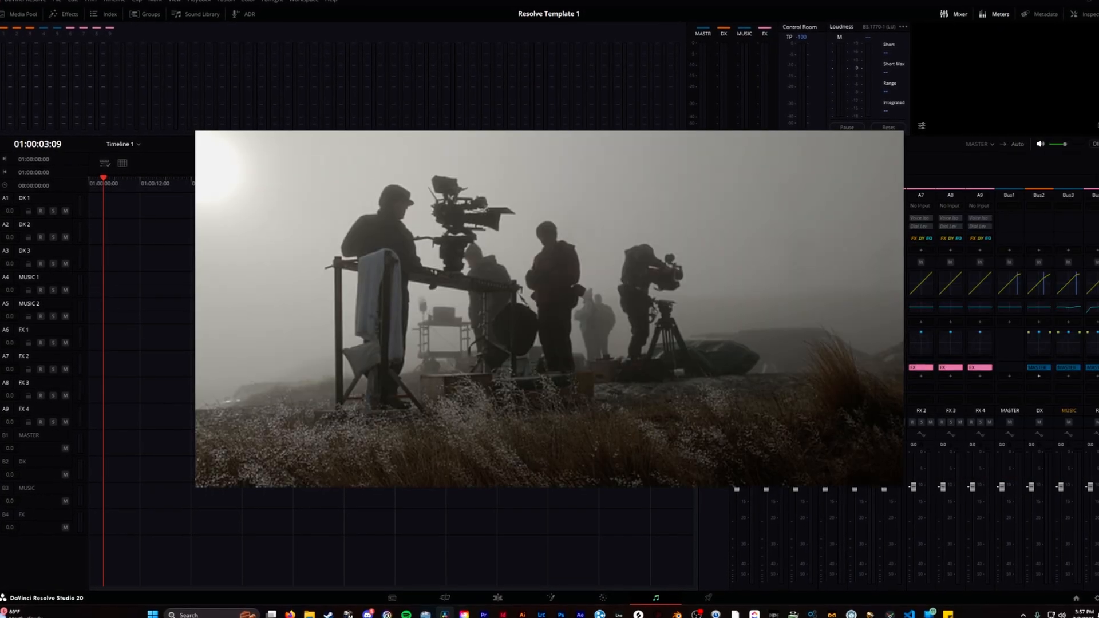
Step: Create a new project named 'Resolve Template 1' from the Project Manager
click(387, 153)
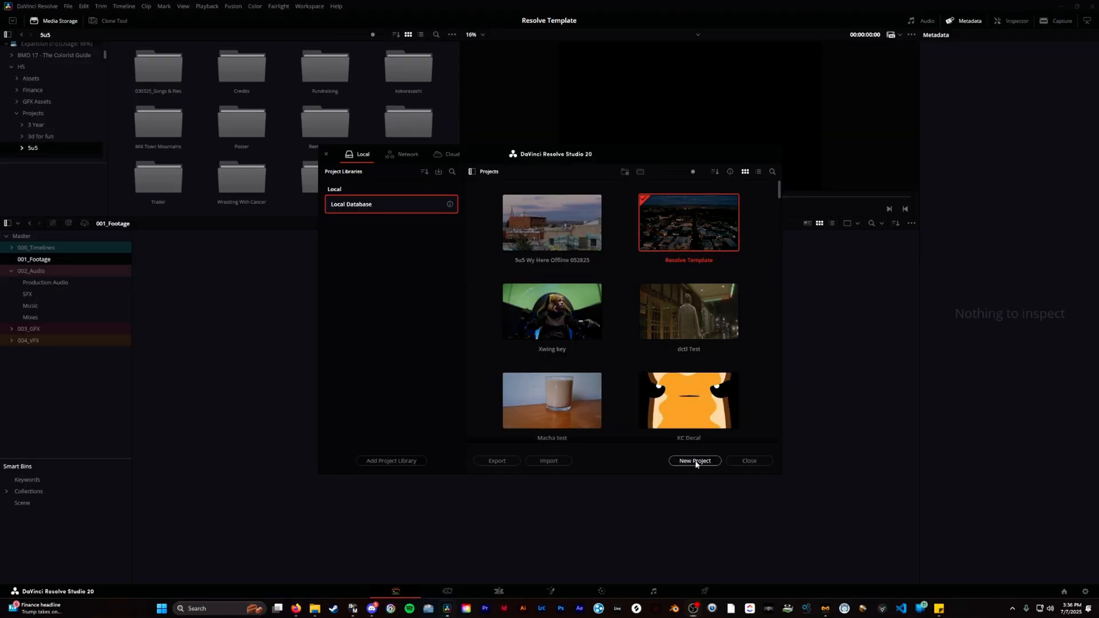
click(694, 460)
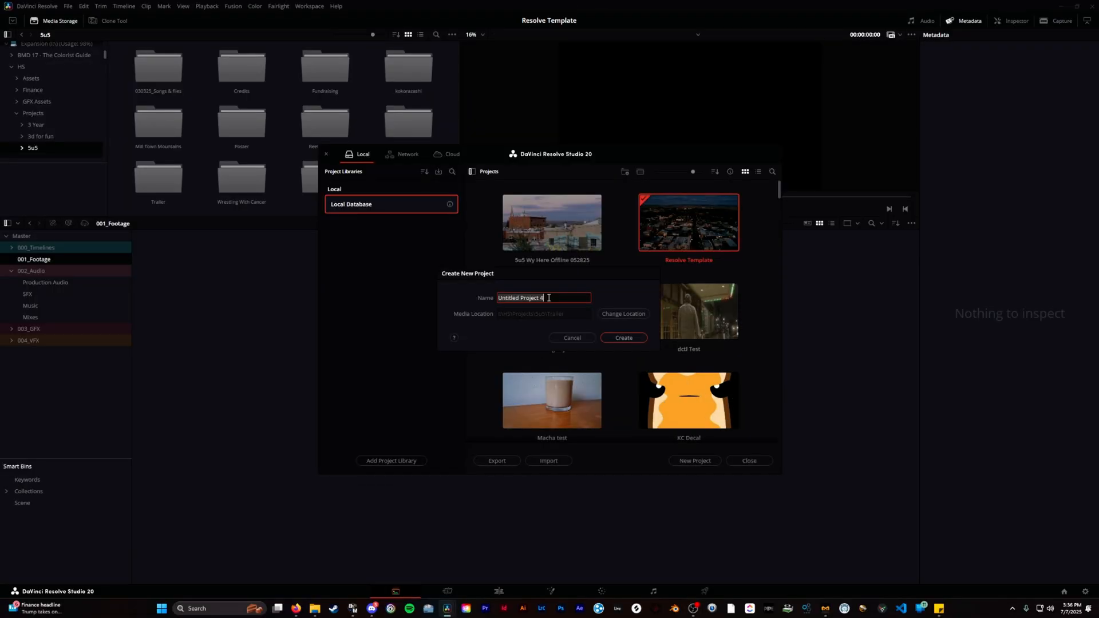
text(R)
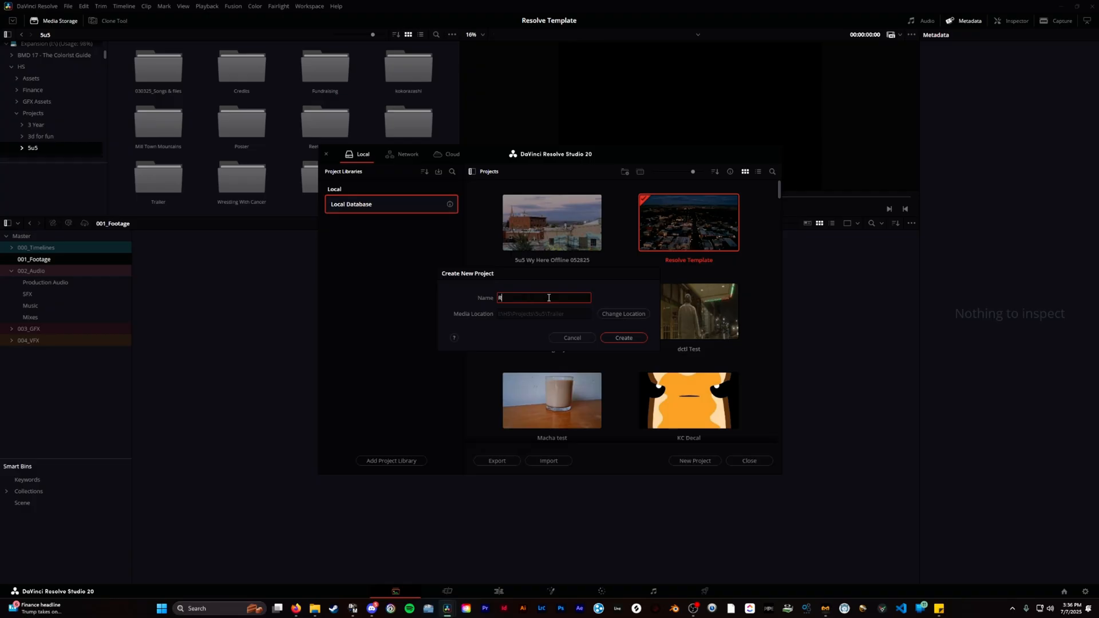
click(623, 337)
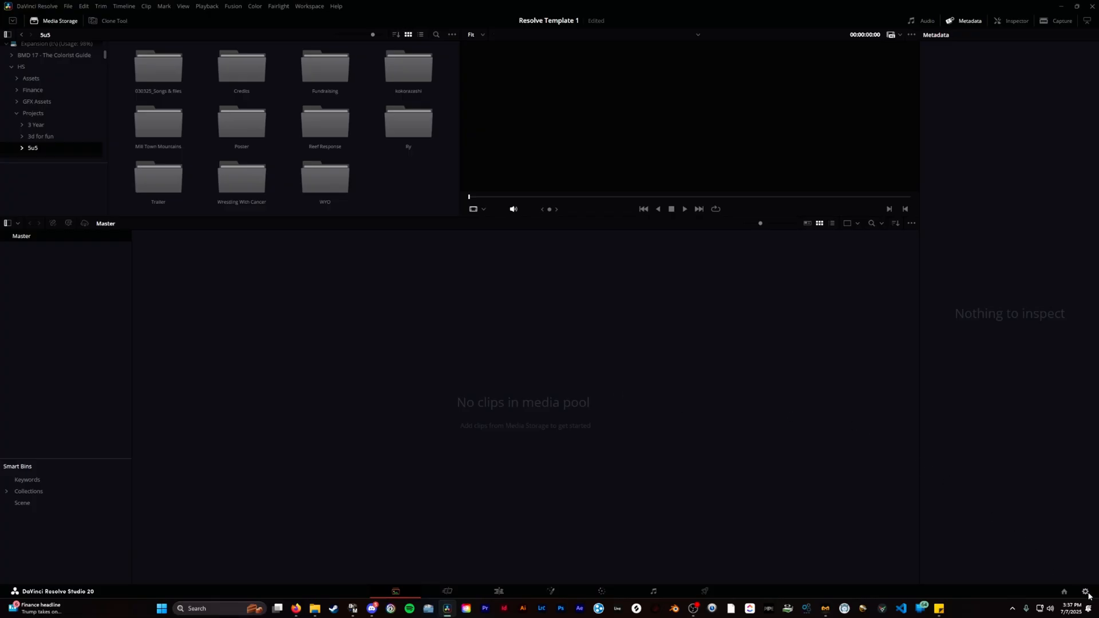
Step: Set Color Management to DaVinci YRGB Color Managed, Wide Gamut Intermediate, Rec.709 Gamma 2.2 output, and save
click(1092, 592)
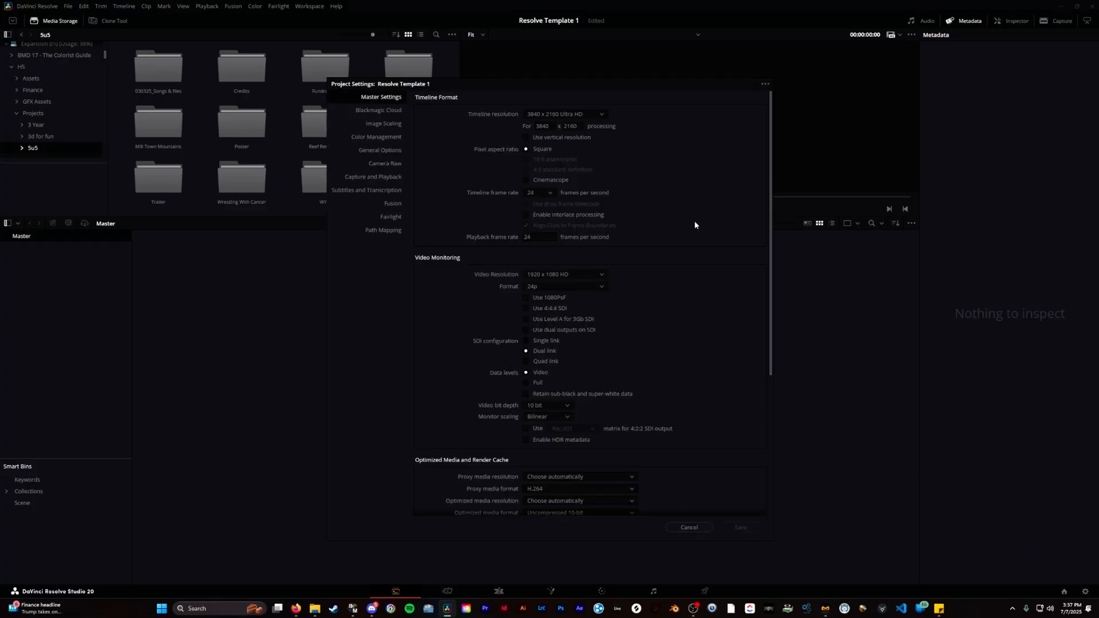
mouse_move(640, 158)
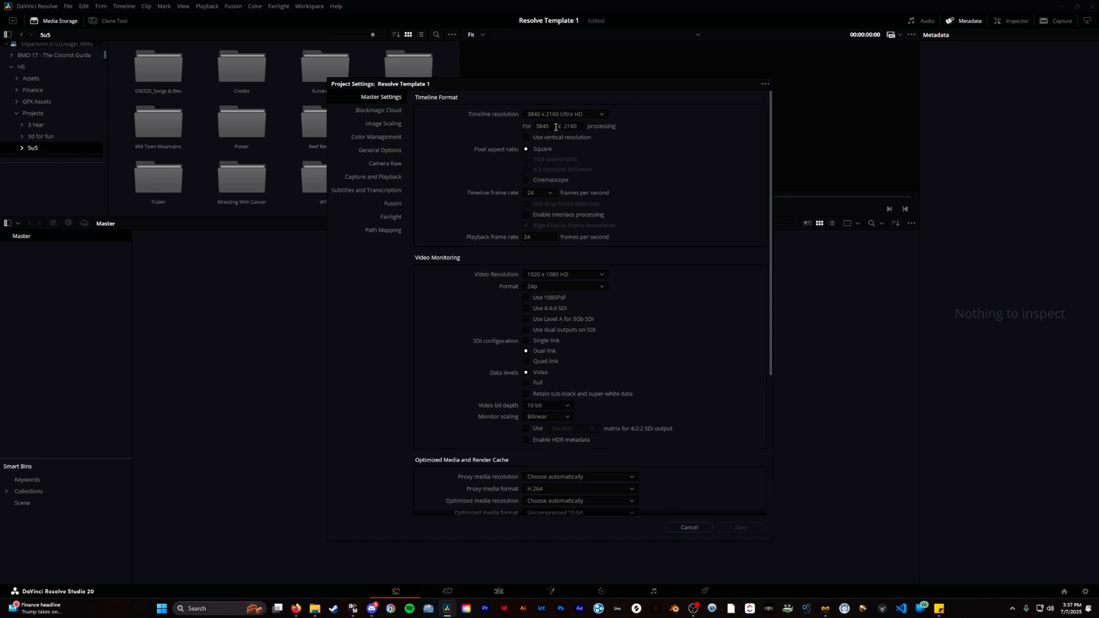
mouse_move(386, 139)
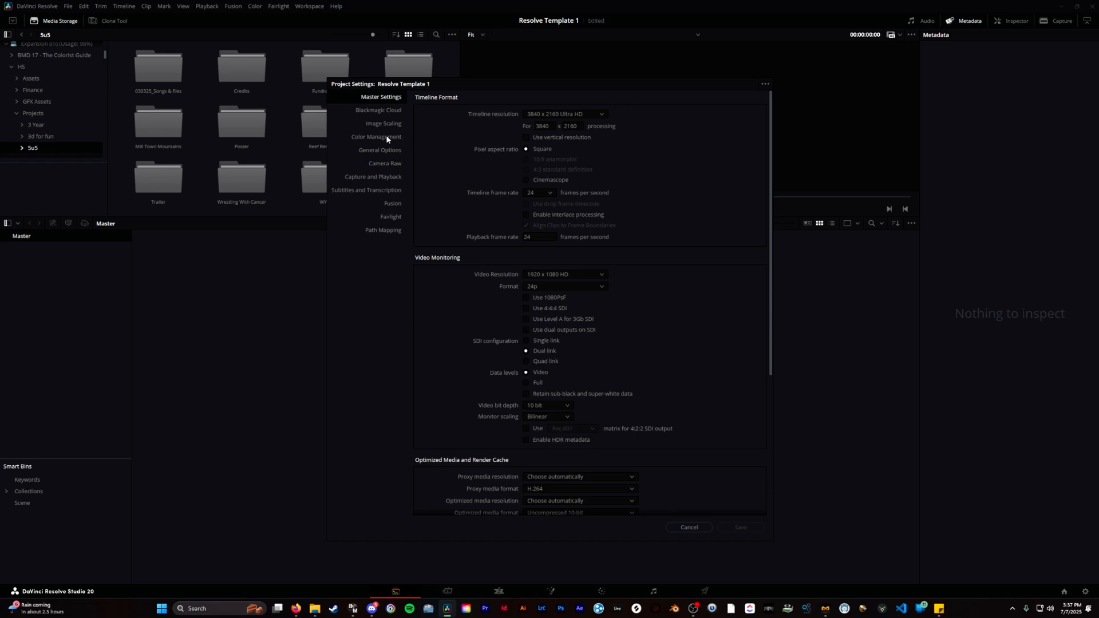
click(377, 136)
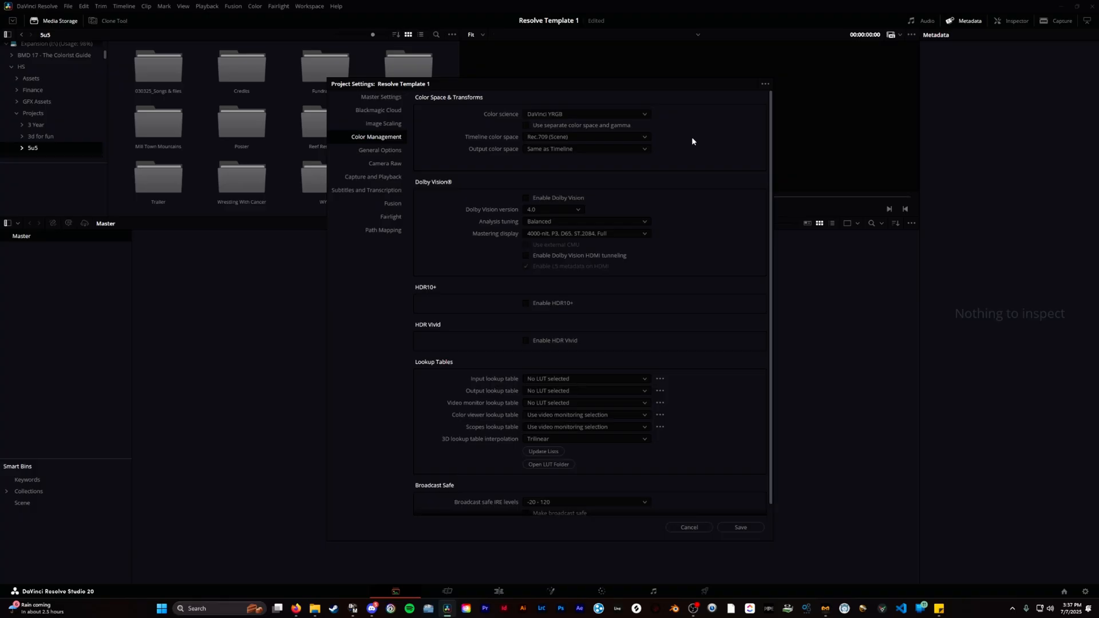
mouse_move(682, 134)
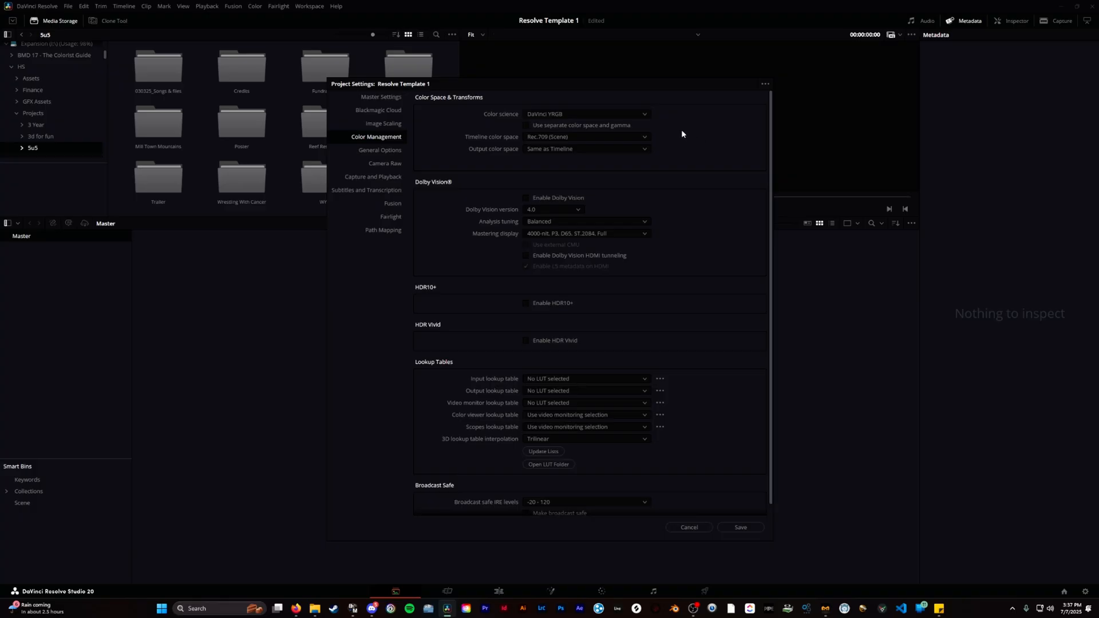
click(586, 114)
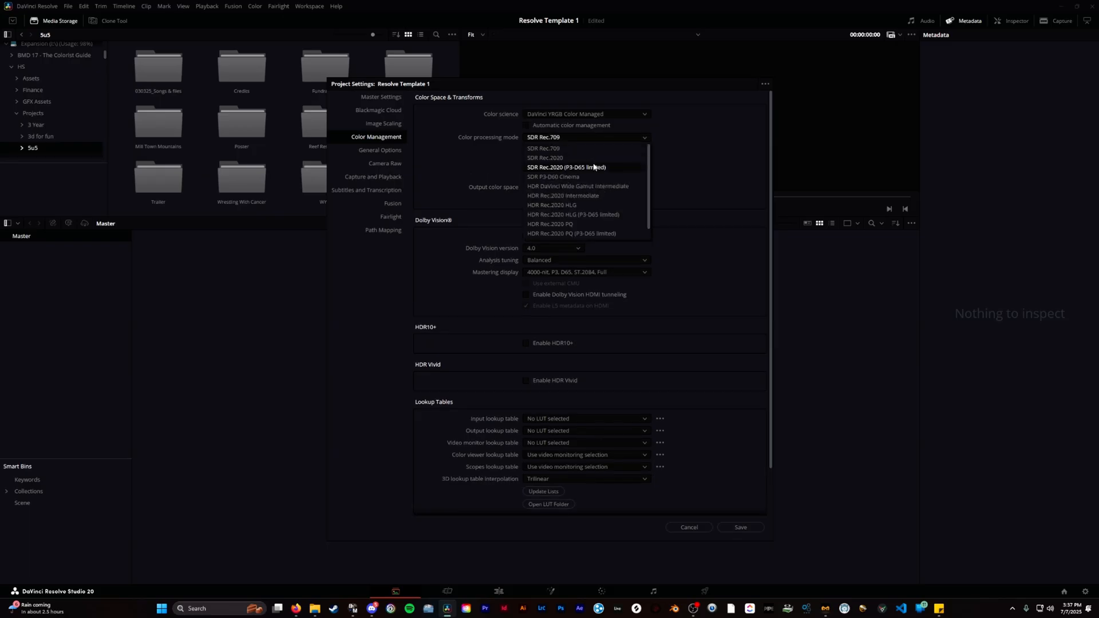
click(577, 186)
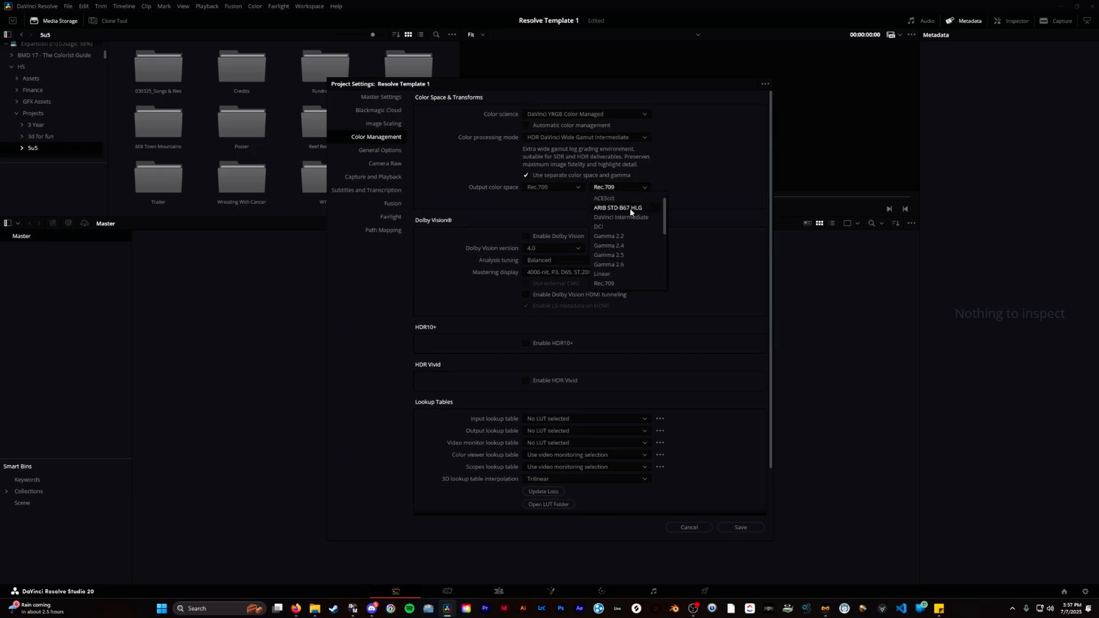
click(608, 236)
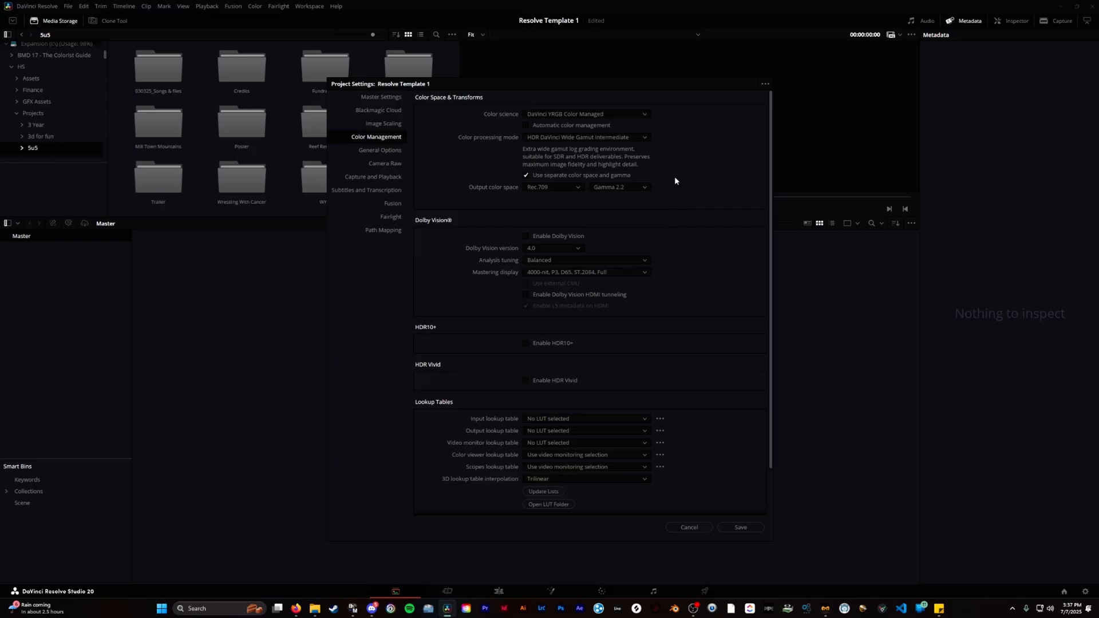
scroll(down, 3)
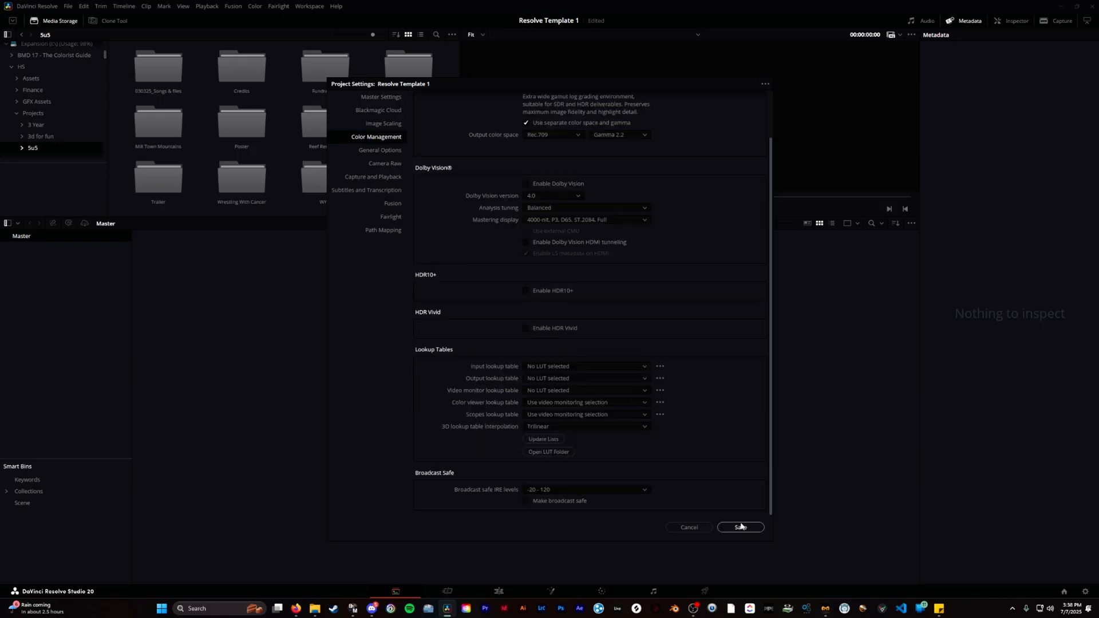
click(741, 527)
text(000_)
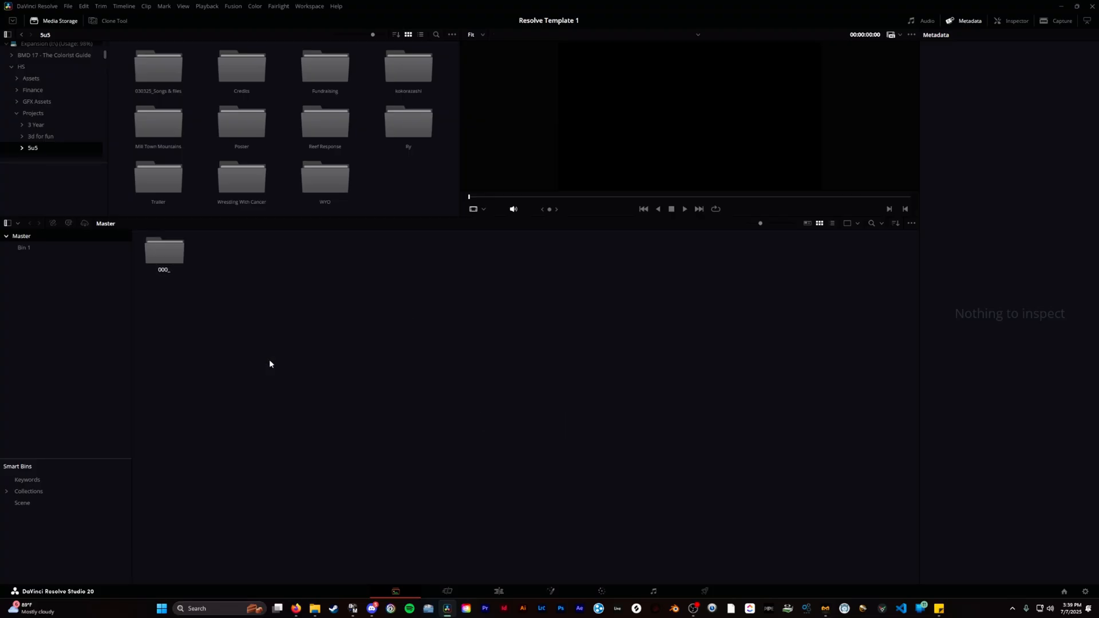
Step: Name the first bin 000_Timelines and add the remaining numbered category bins with sub-bins
text(T)
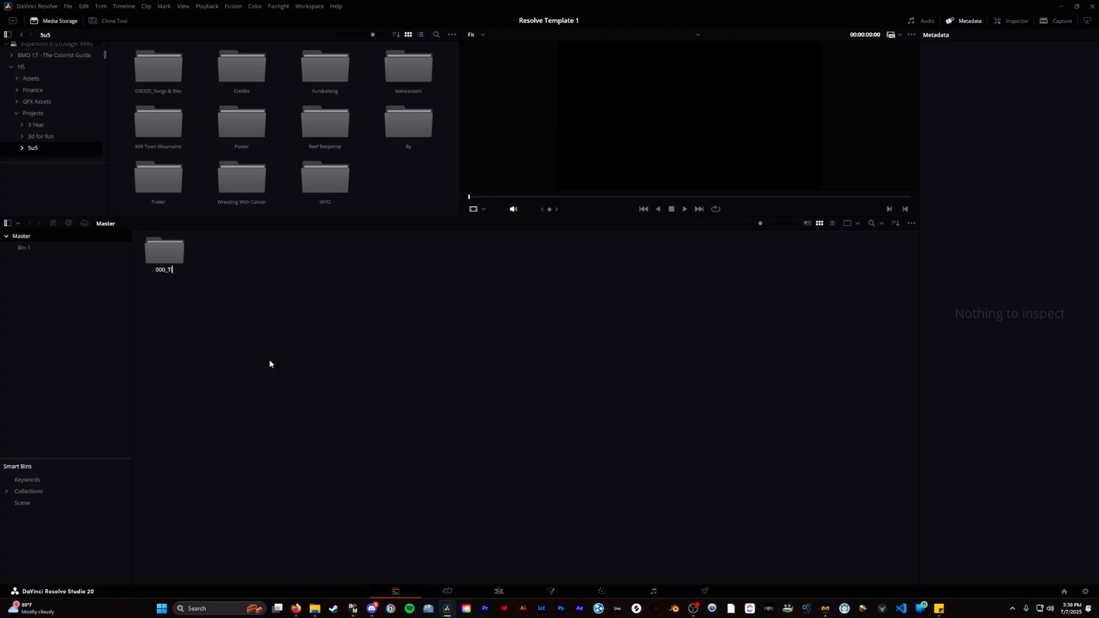
text(imelines)
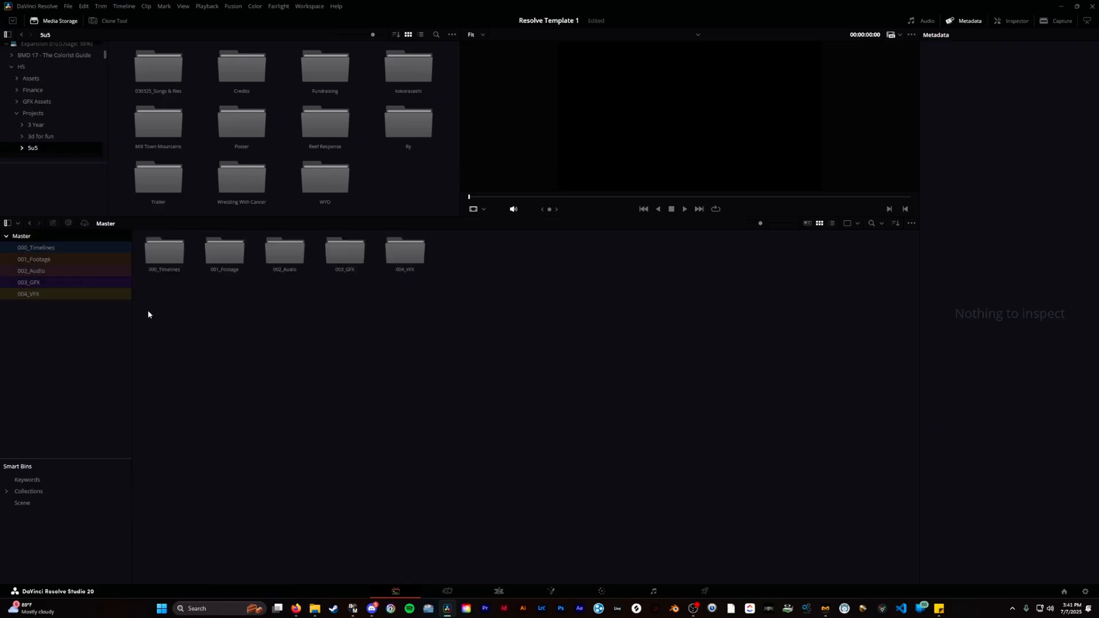
mouse_move(152, 310)
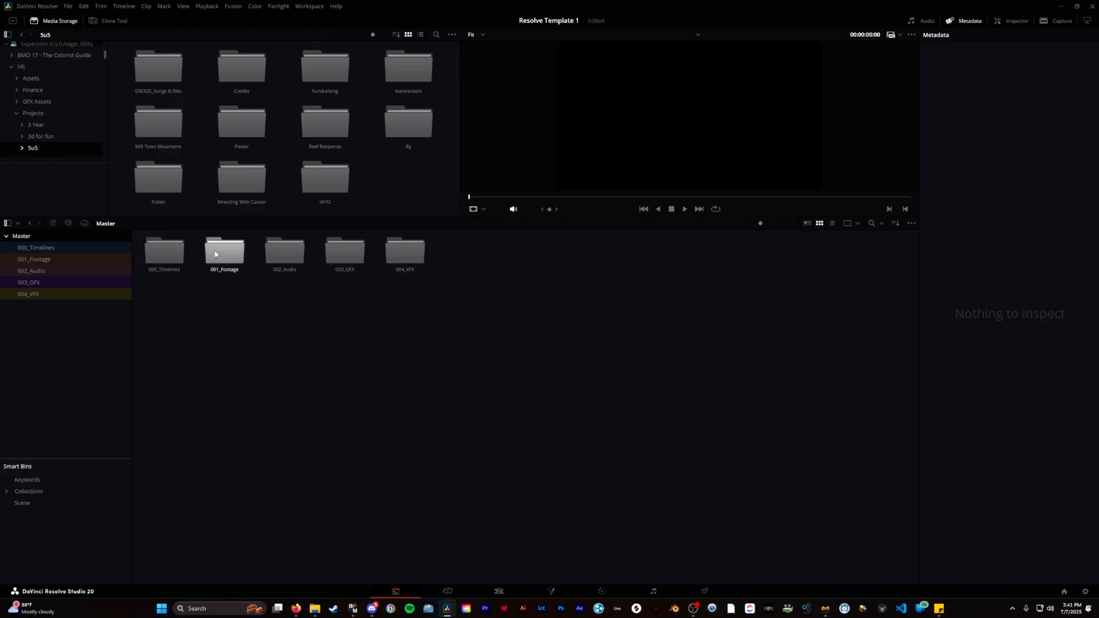
click(35, 247)
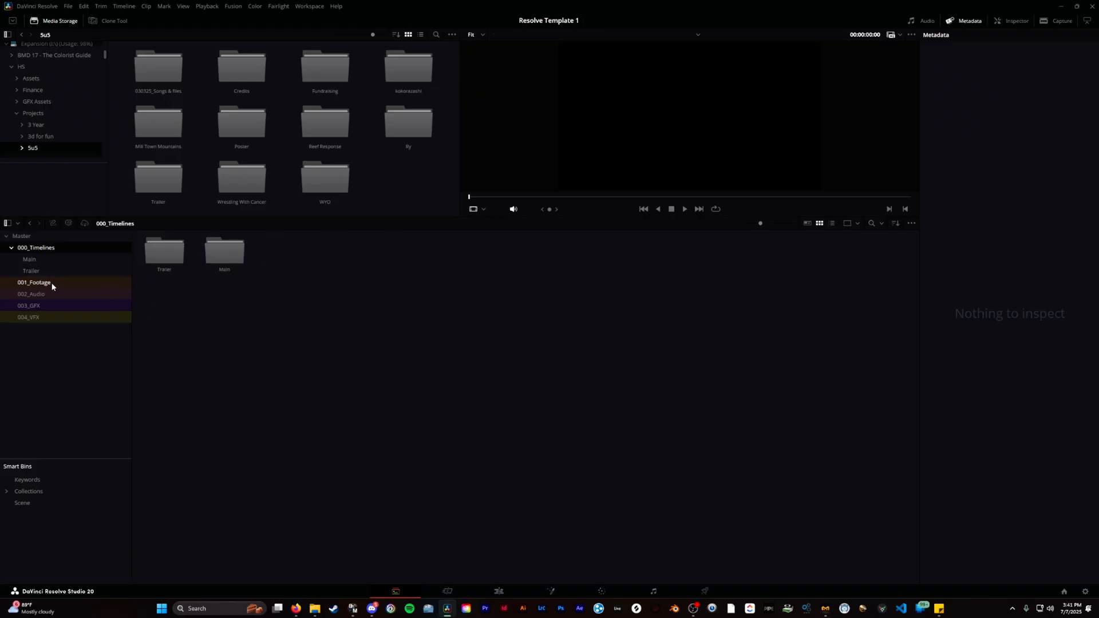
mouse_move(40, 295)
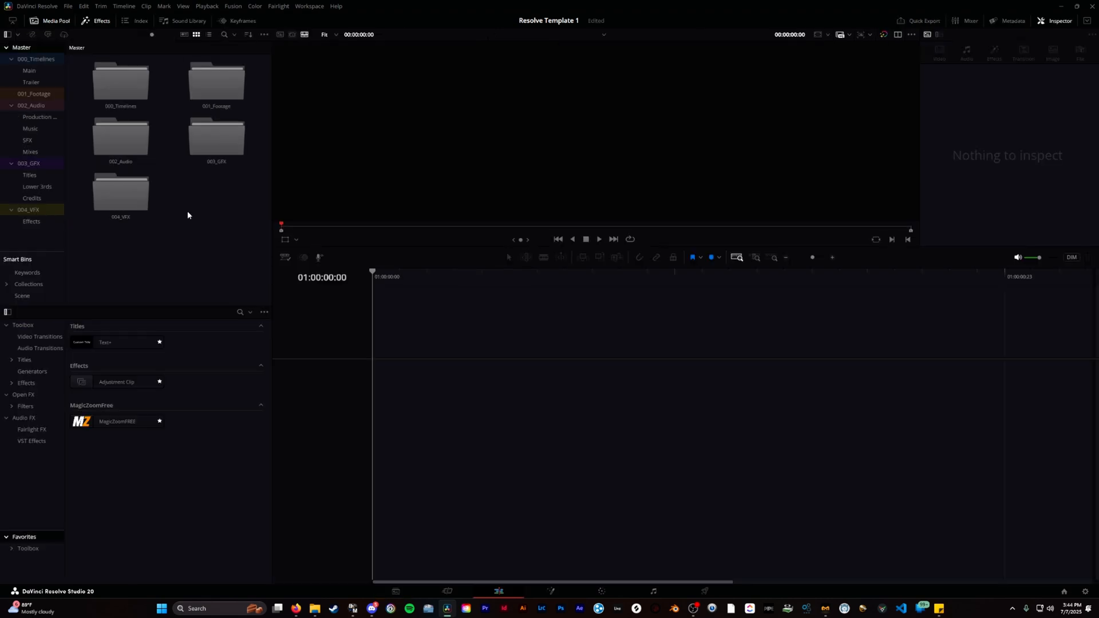
Step: Create a new timeline in the Main bin with 3 video tracks and 9 mono audio tracks
double_click(120, 83)
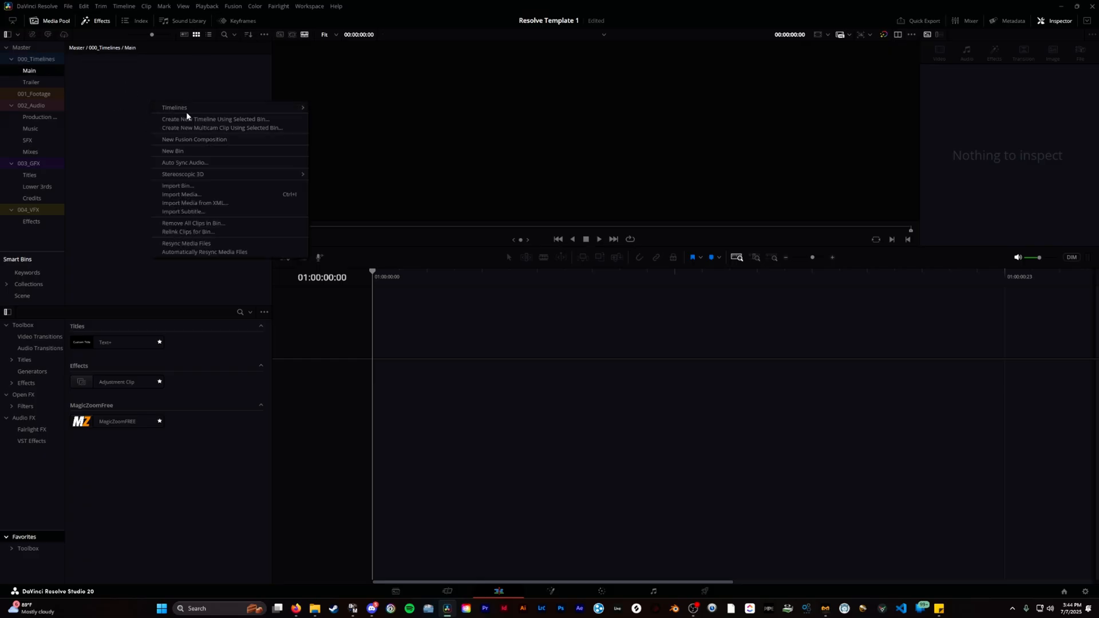
click(215, 119)
text(9)
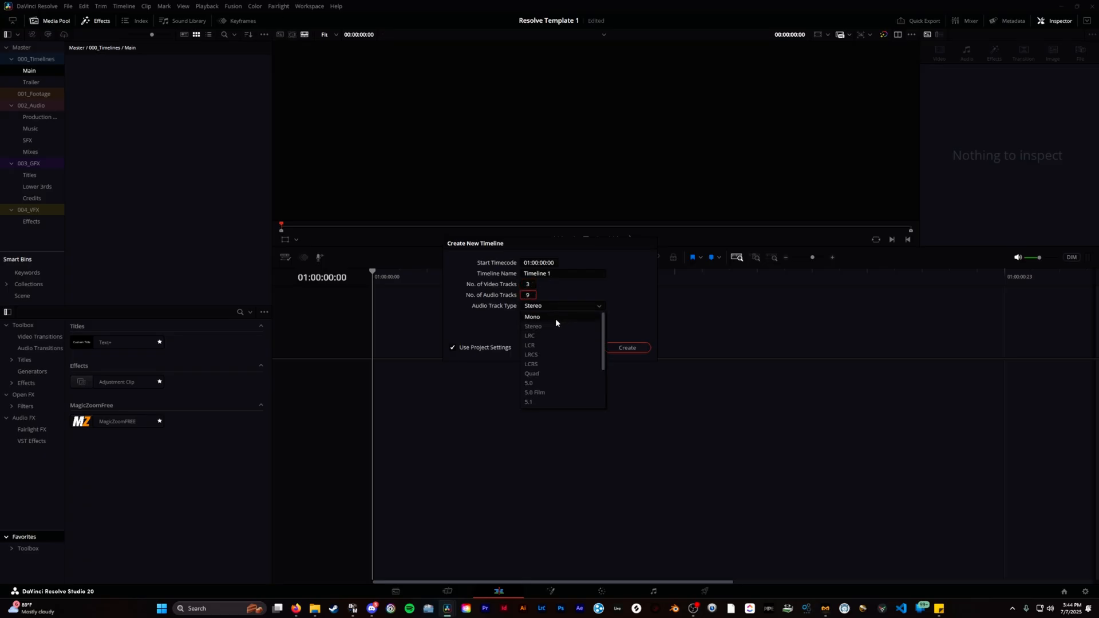
click(532, 316)
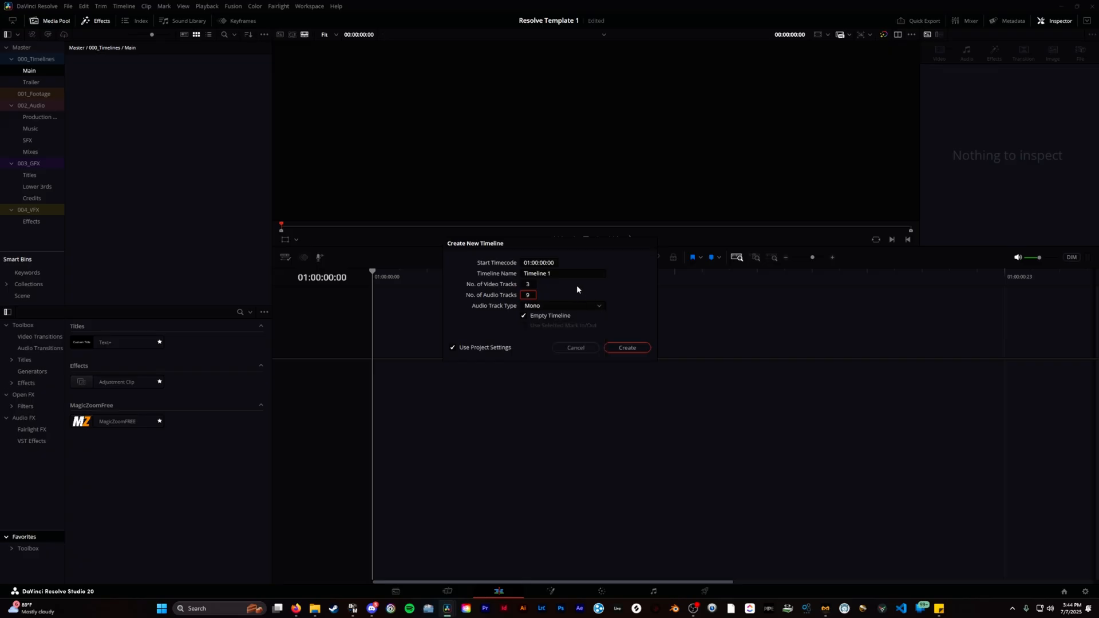
mouse_move(604, 289)
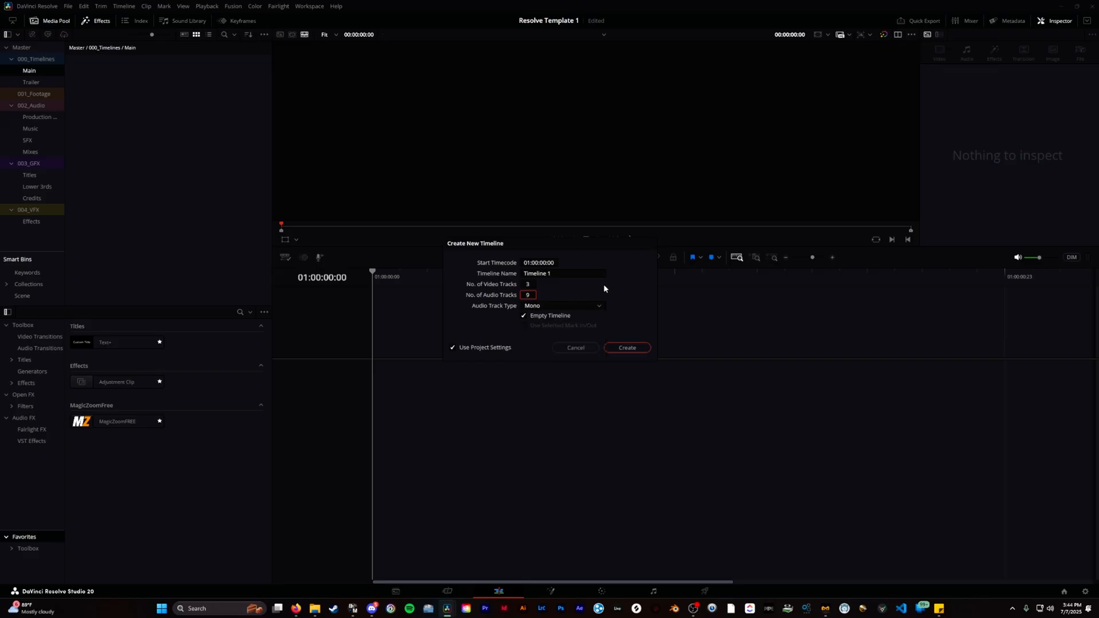
click(626, 347)
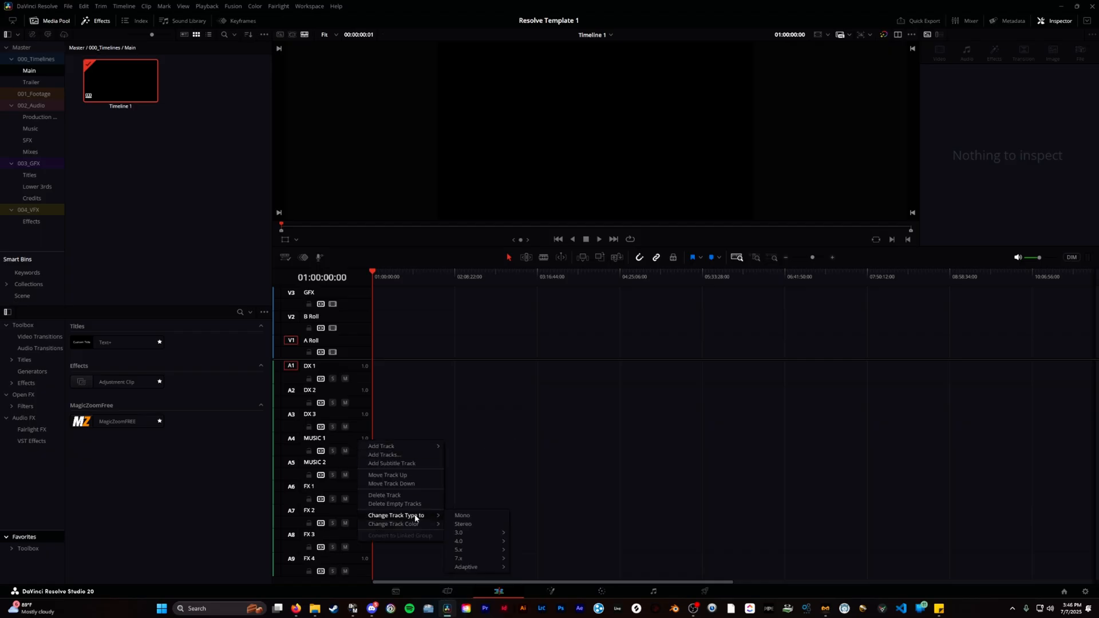
Step: Make MUSIC 1 stereo and give the dialogue track group its own track colour
click(463, 523)
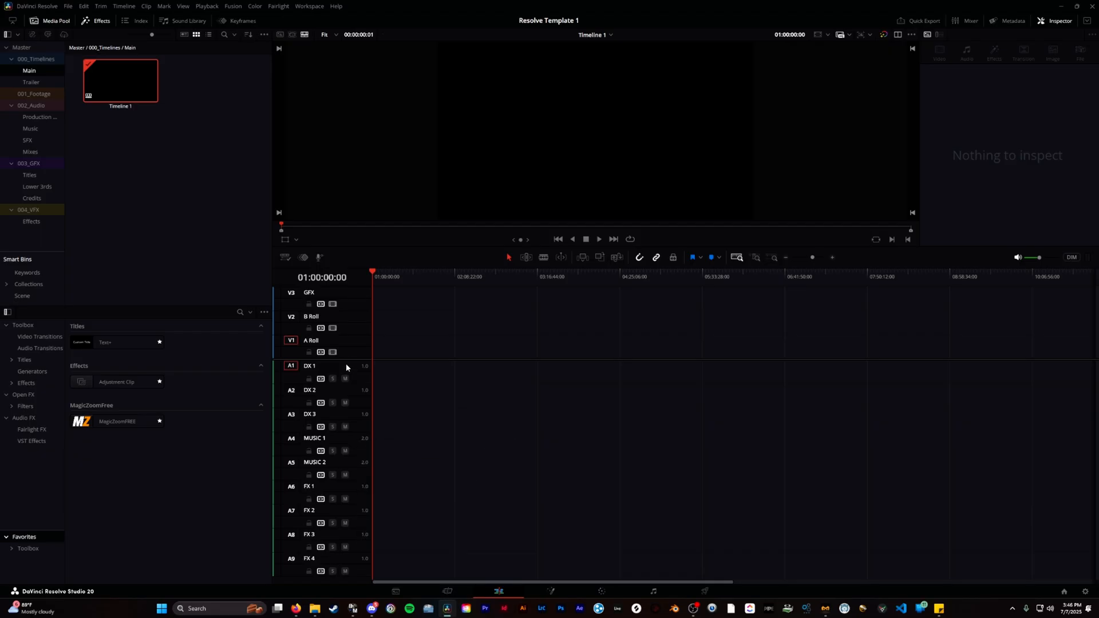
right_click(312, 366)
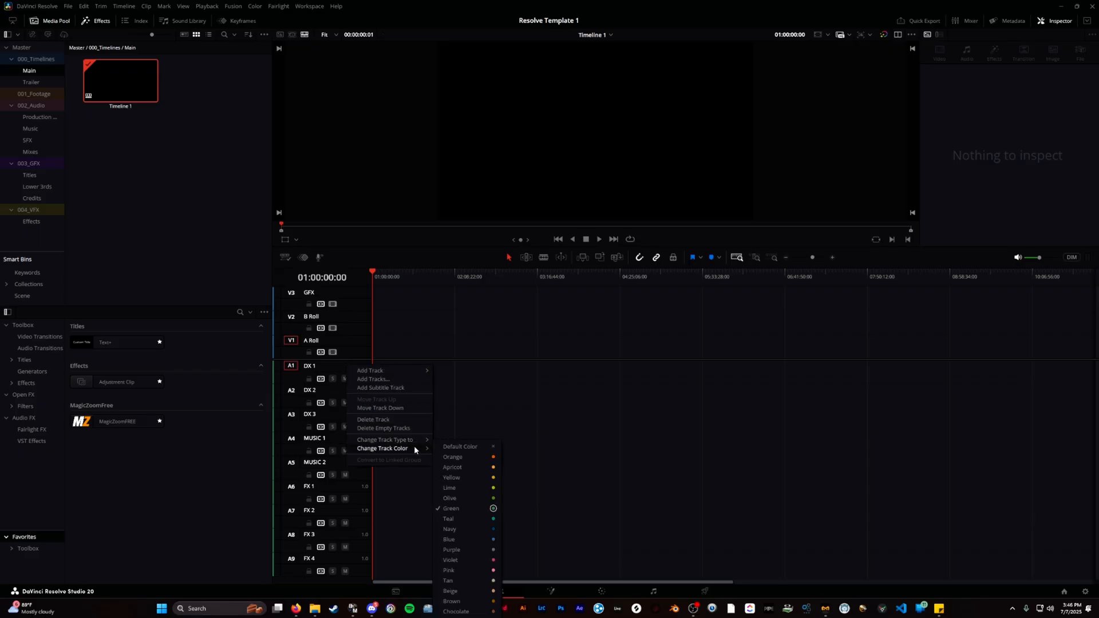
click(474, 413)
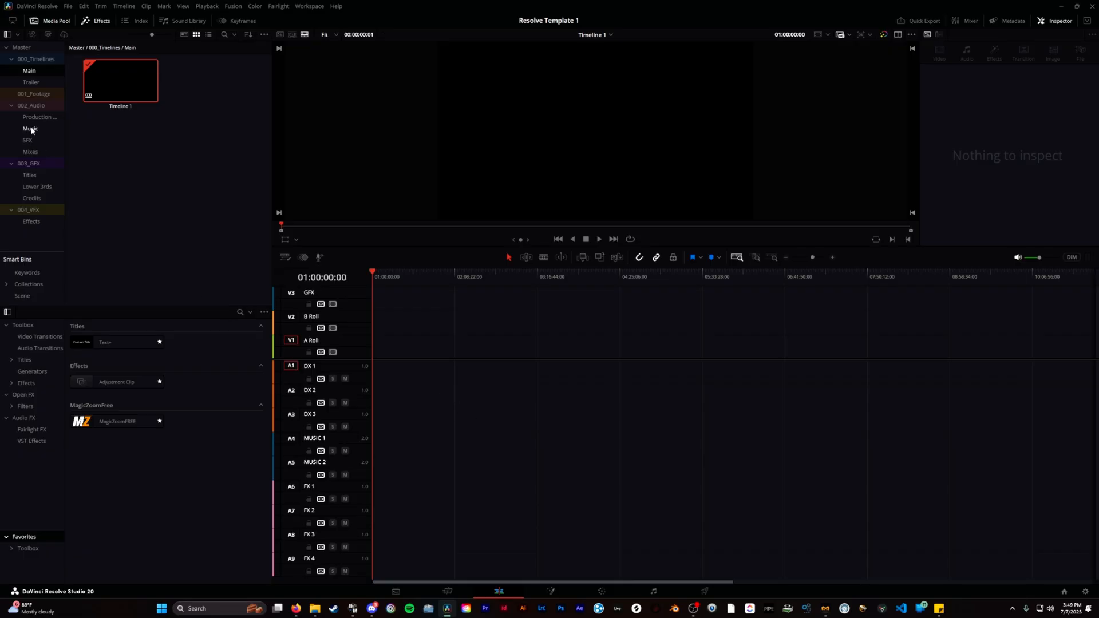
Step: Browse the stock clips in the Music bin, then the sound-effect clips in the SFX bin
click(30, 130)
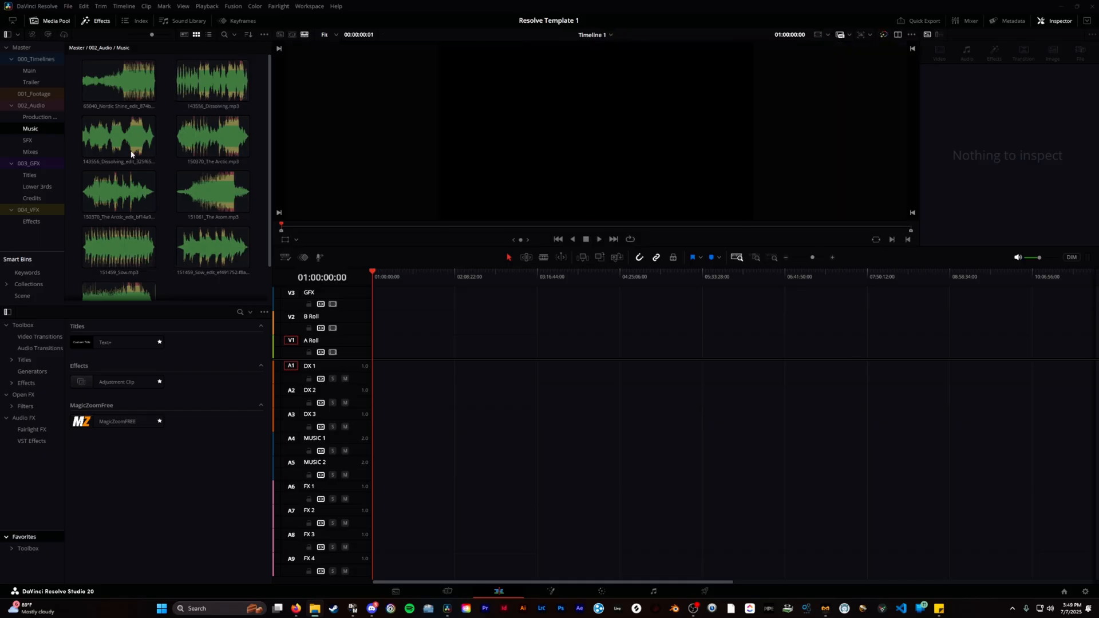
mouse_move(191, 115)
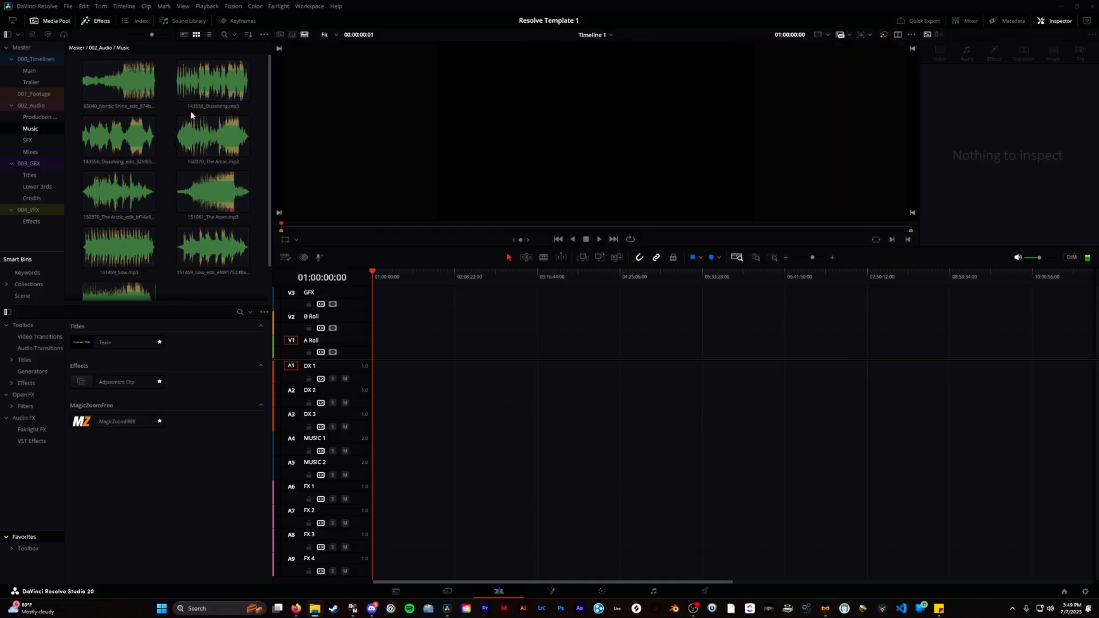
click(213, 192)
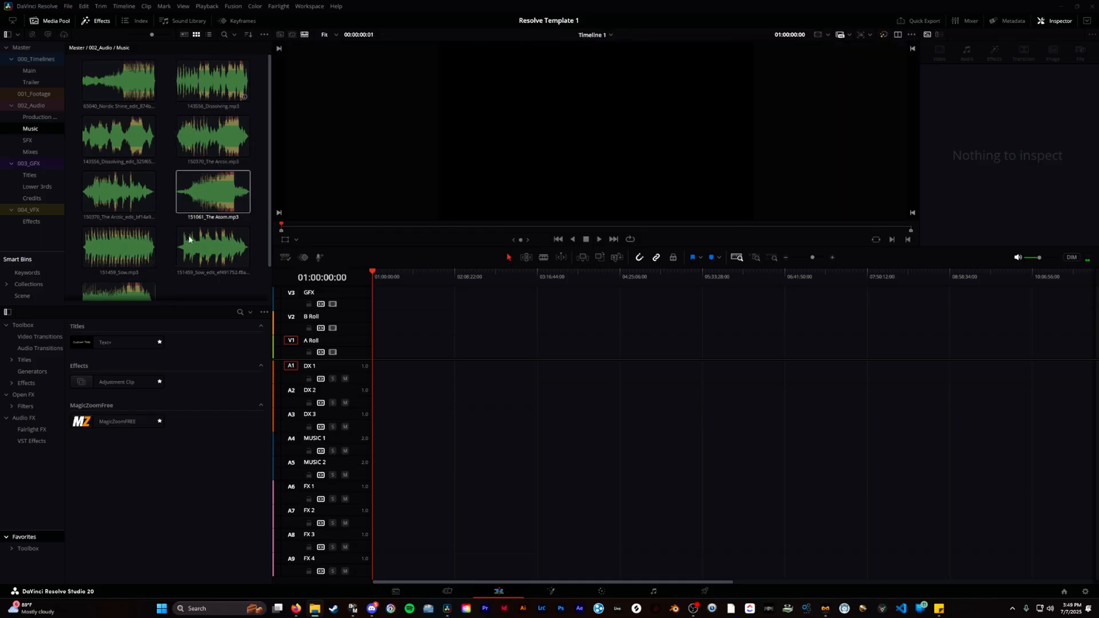
click(27, 140)
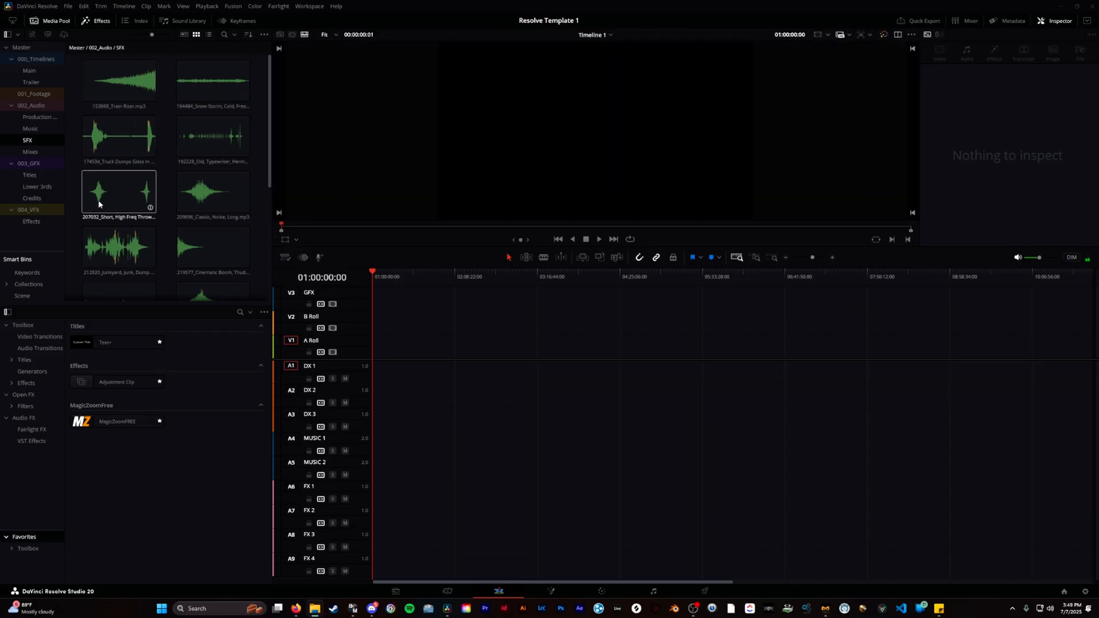
click(119, 248)
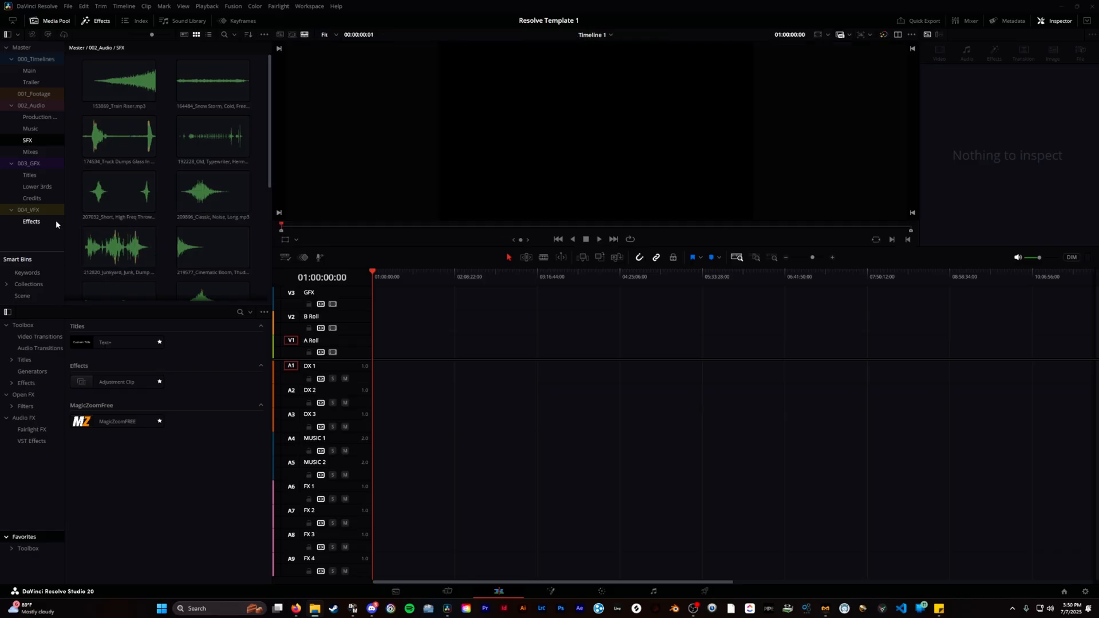
Step: Store the MagicZoom adjustment clip in the 004_VFX/Effects bin and leave the timeline empty
click(33, 92)
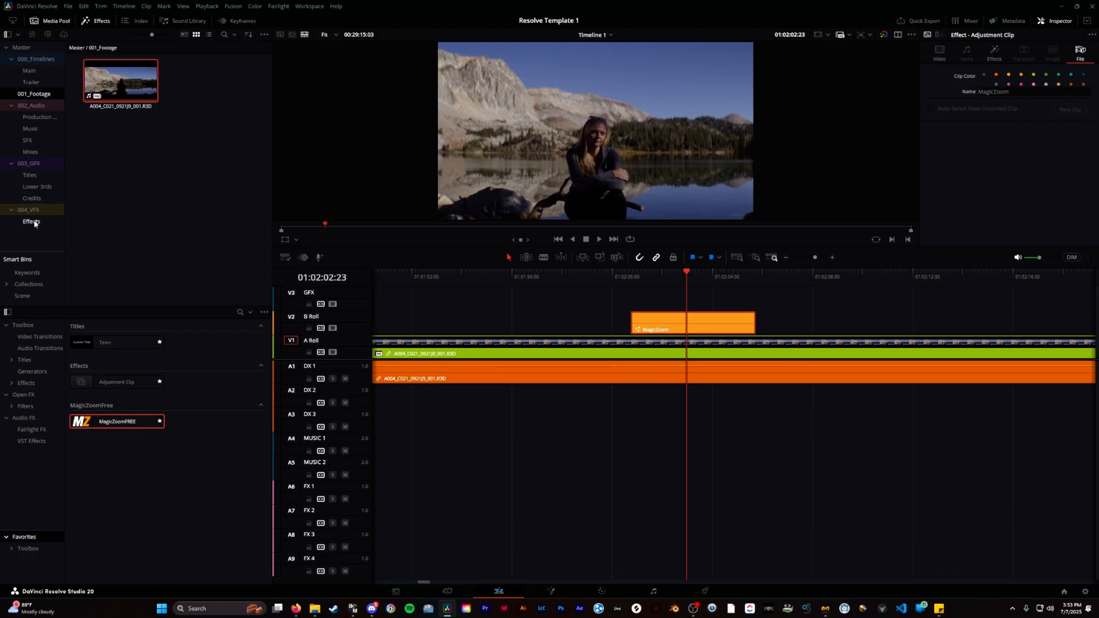
click(31, 221)
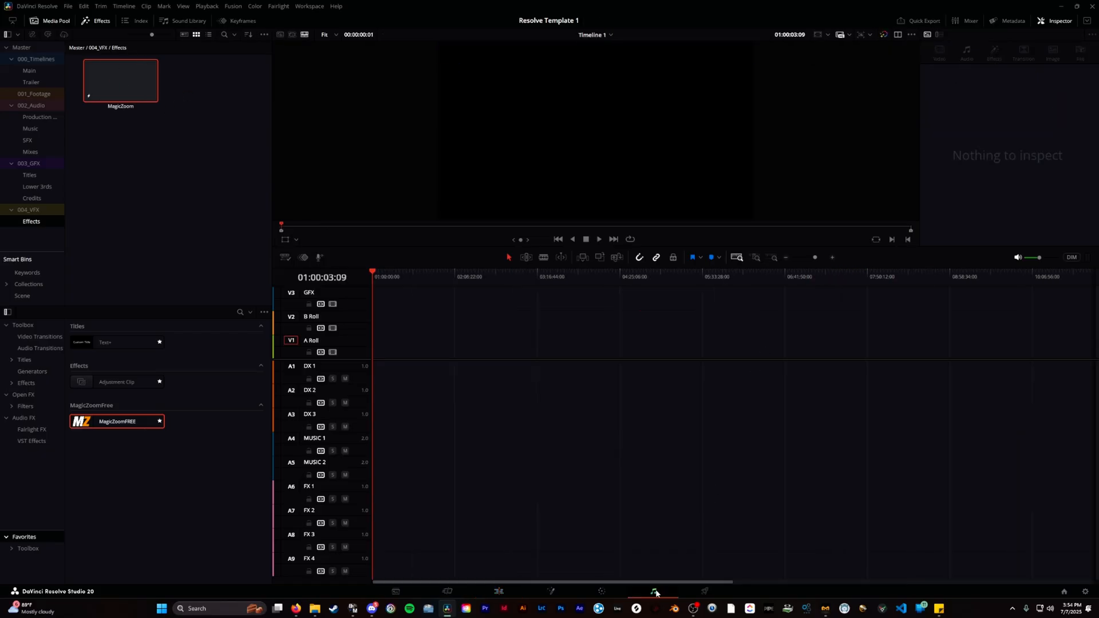
Step: On the Fairlight page, add buses in Bus Format to get four stereo buses
click(277, 6)
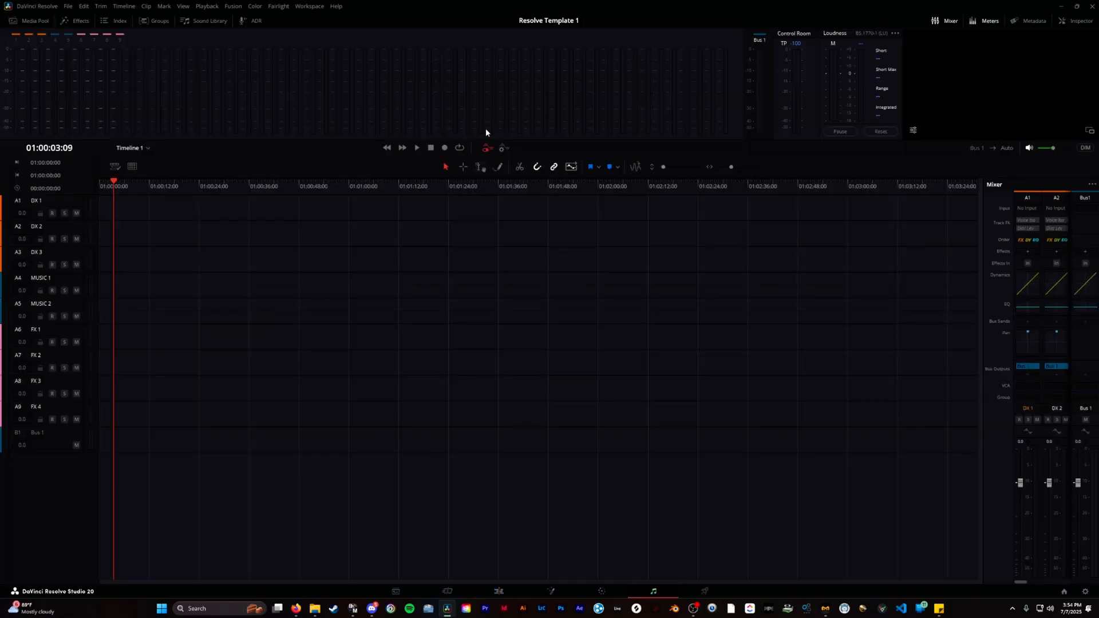
click(277, 6)
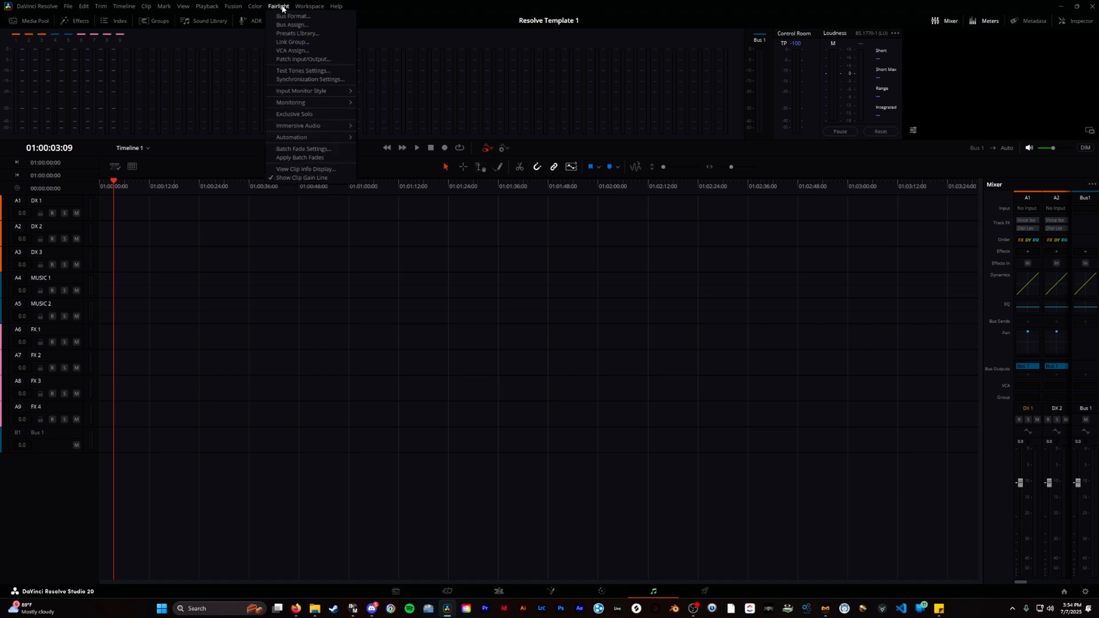
mouse_move(293, 16)
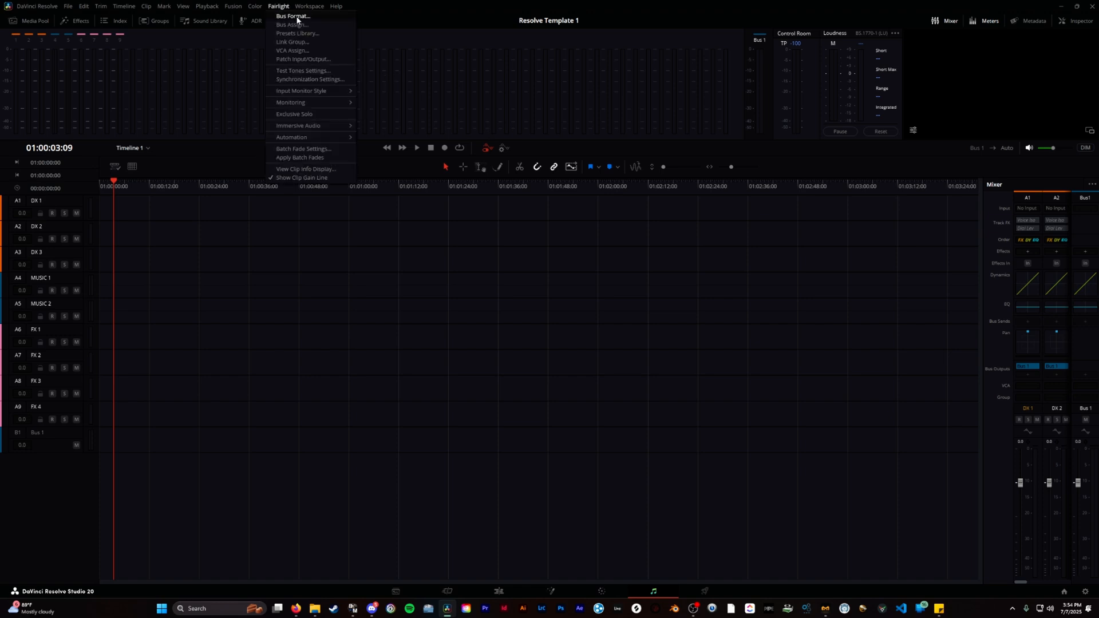
click(293, 16)
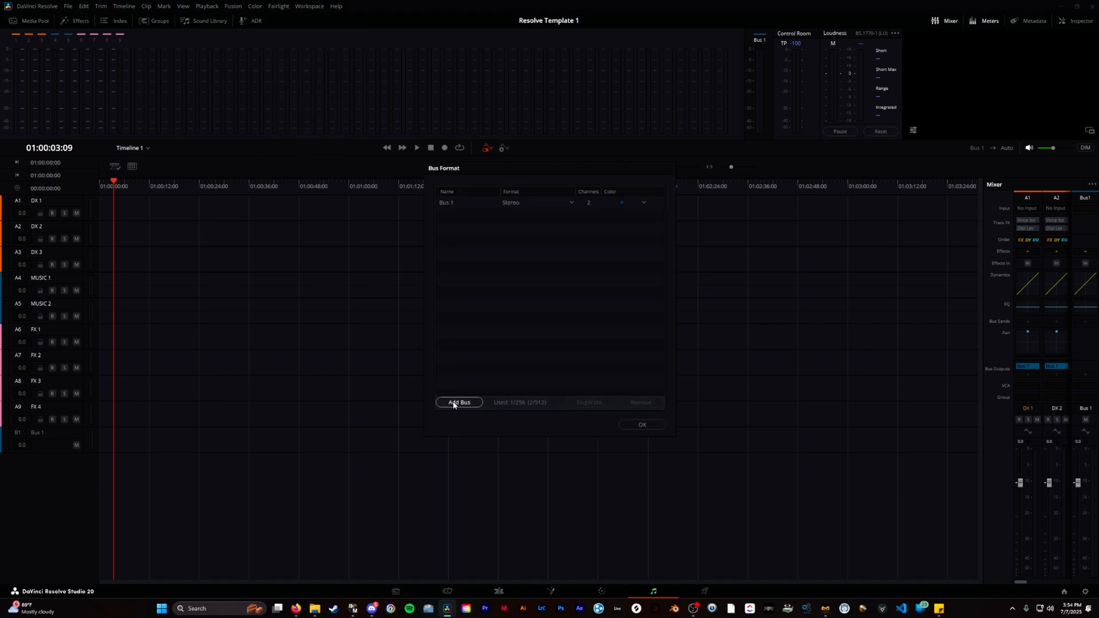
click(458, 402)
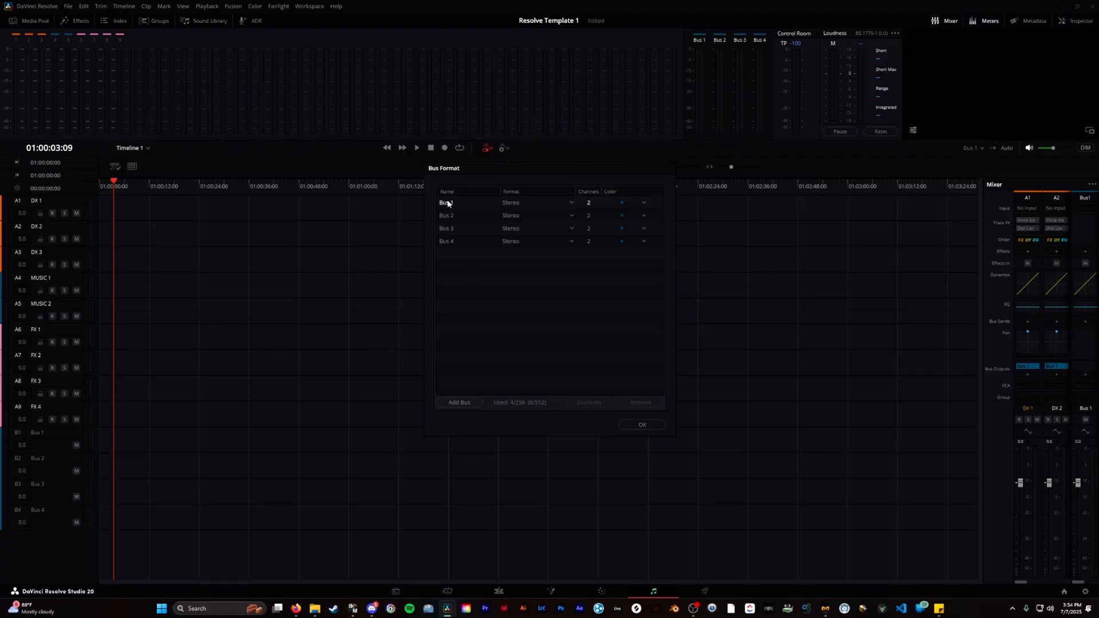
Step: Rename the buses MASTER, DX, MUSIC and FX, set the DX bus colour and confirm
double_click(463, 203)
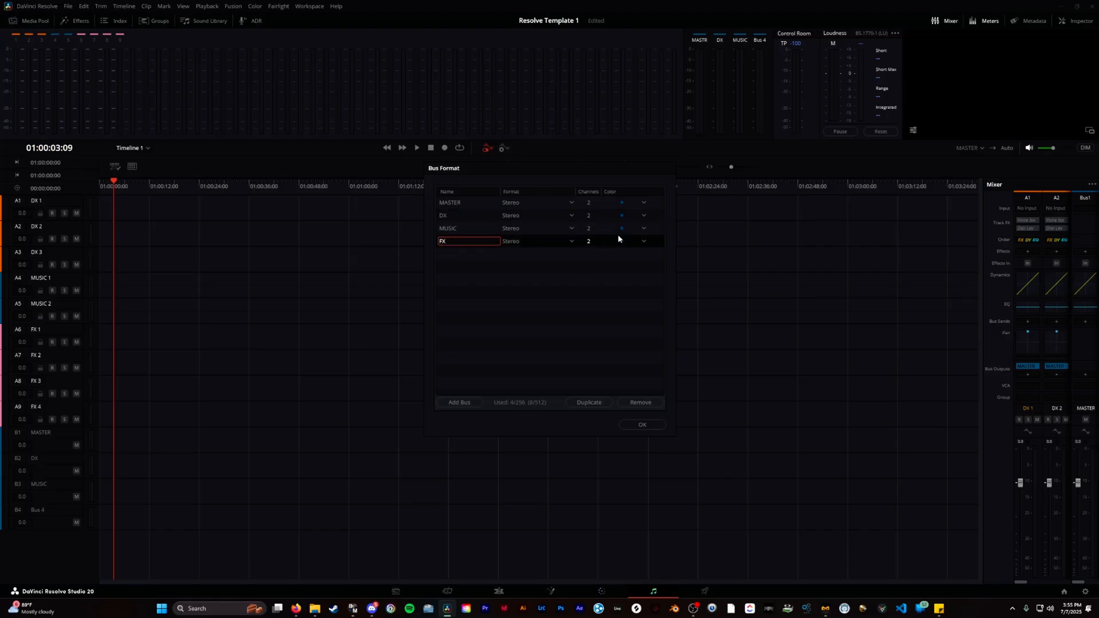
click(642, 216)
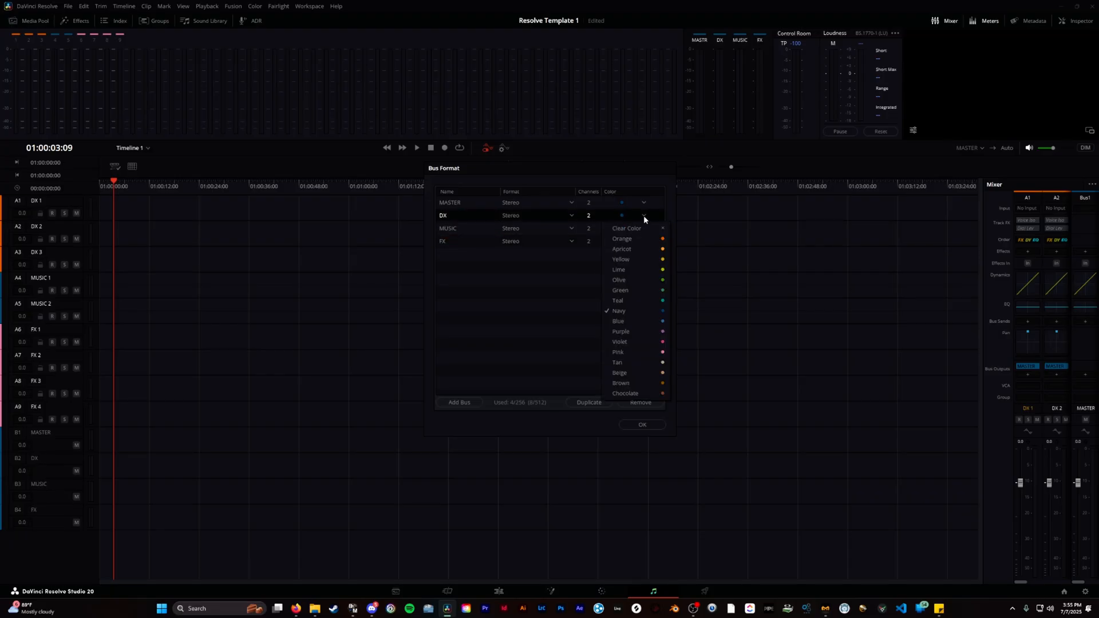
click(621, 238)
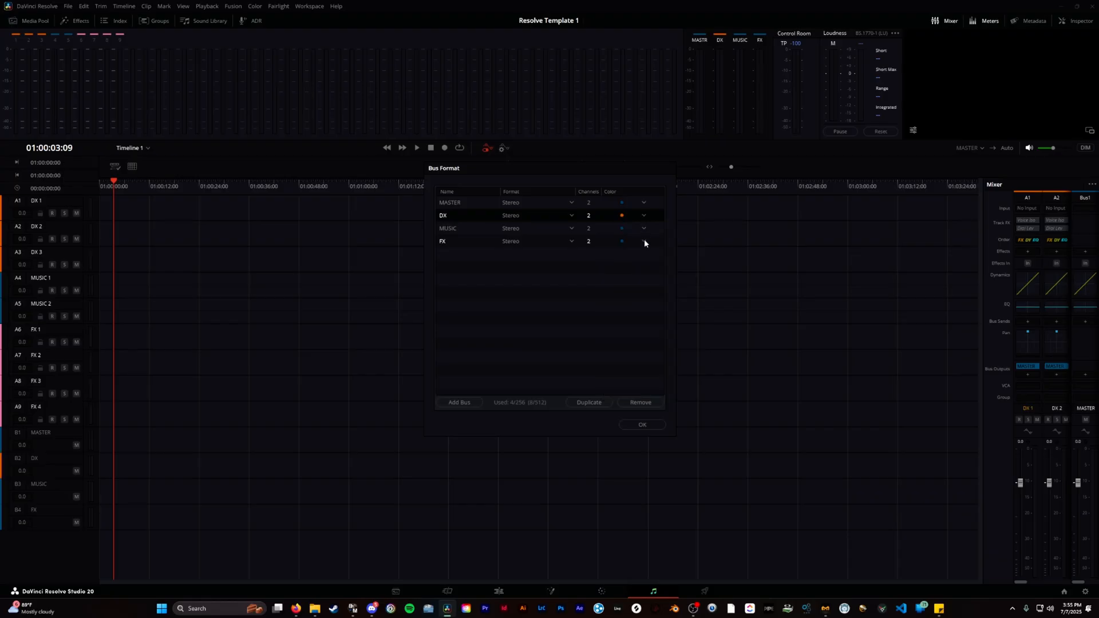
click(642, 425)
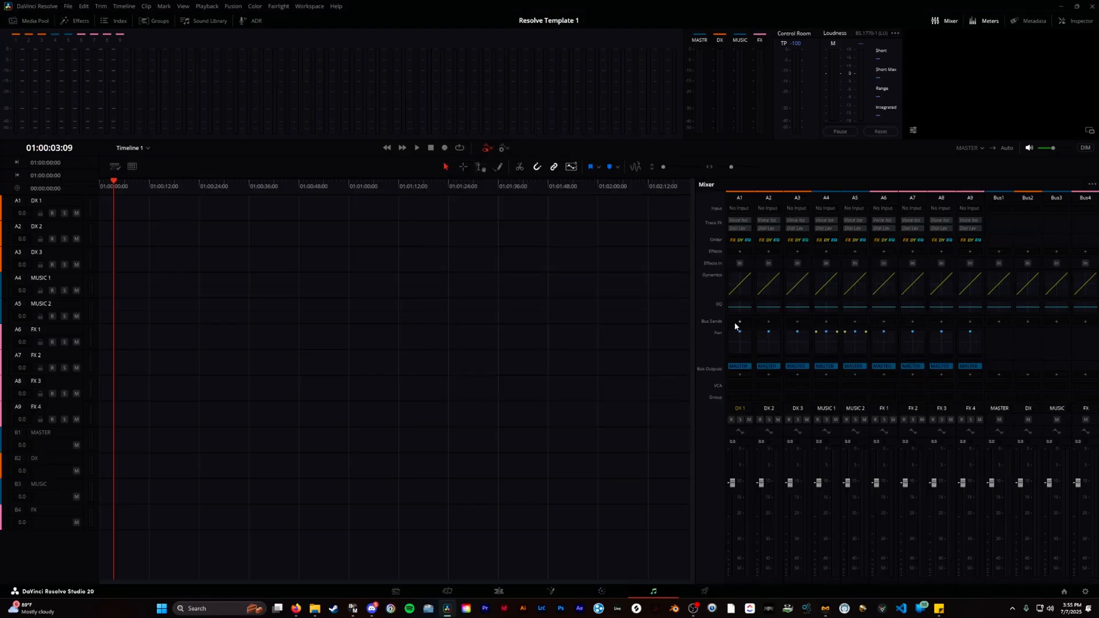
Step: Assign the DX, music and FX tracks to their matching DX, MUSIC and FX bus outputs
click(739, 367)
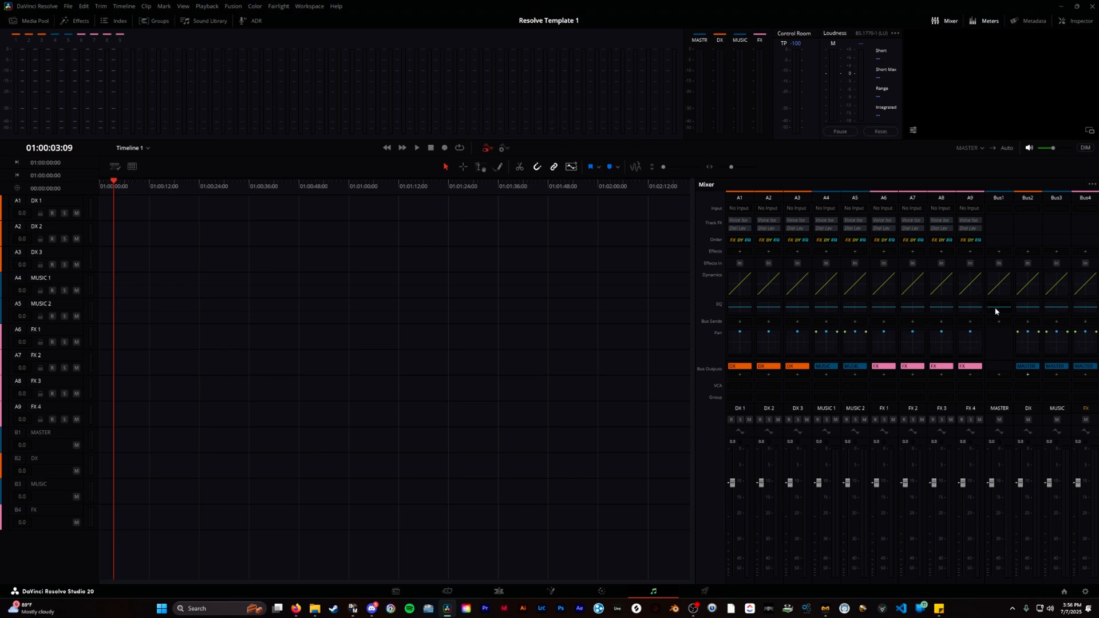
mouse_move(1080, 303)
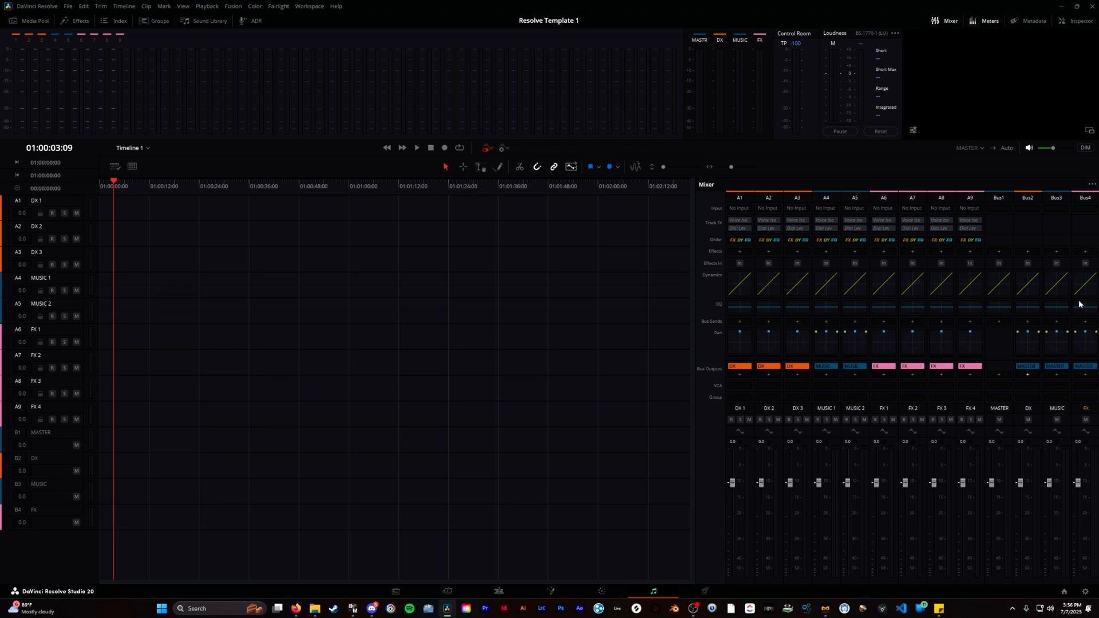
Step: Apply equalizer presets to the FX and MASTER buses, with a top-end boost on MUSIC
click(739, 282)
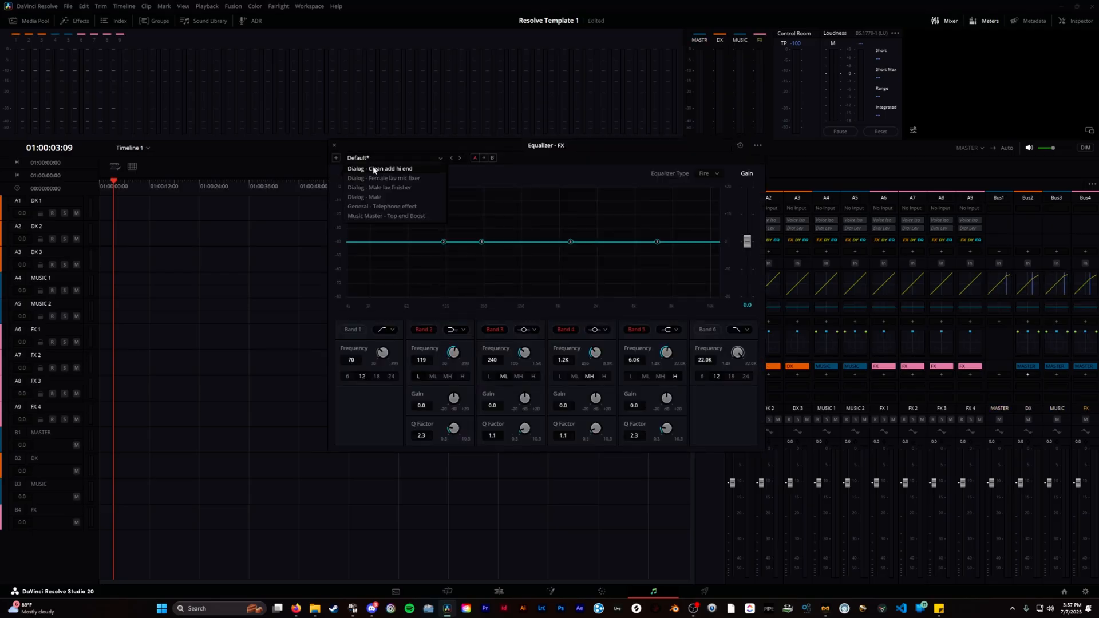
click(386, 216)
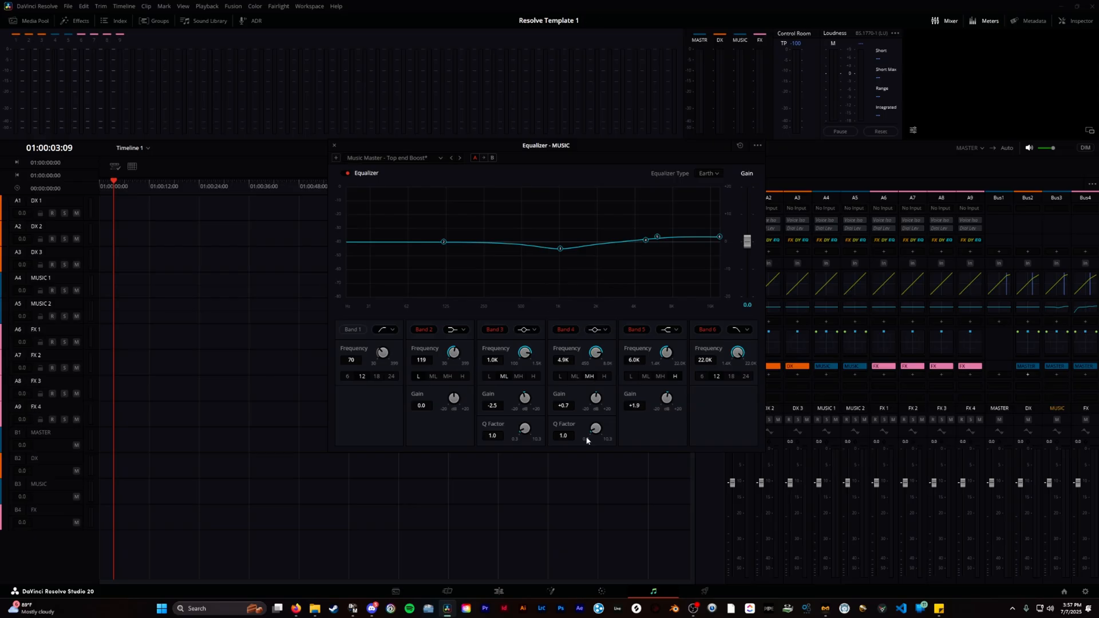
mouse_move(582, 423)
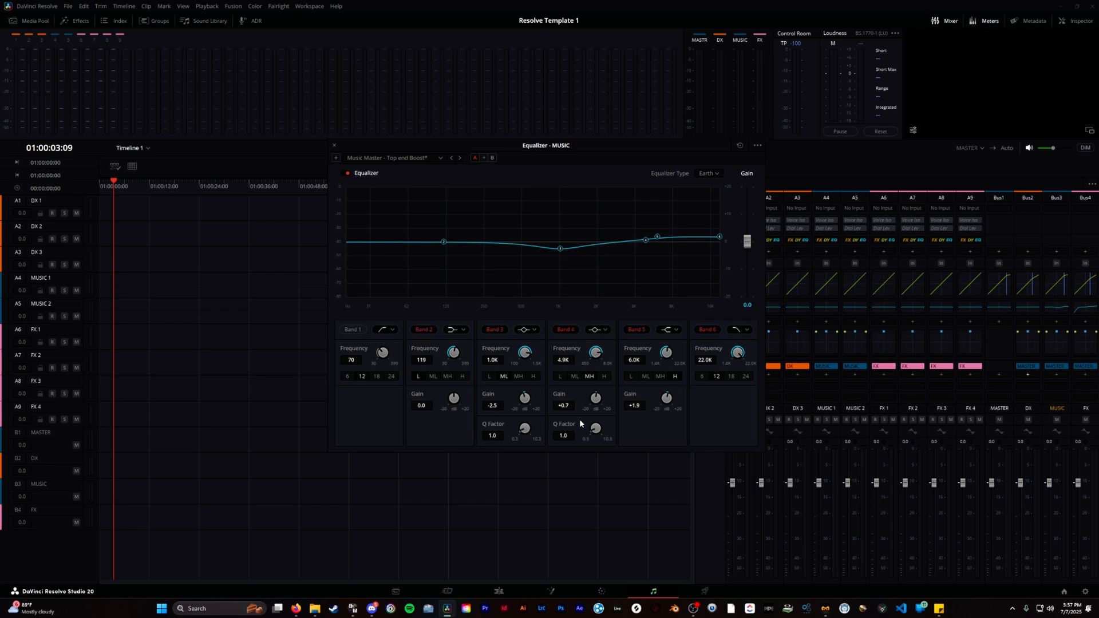
mouse_move(531, 428)
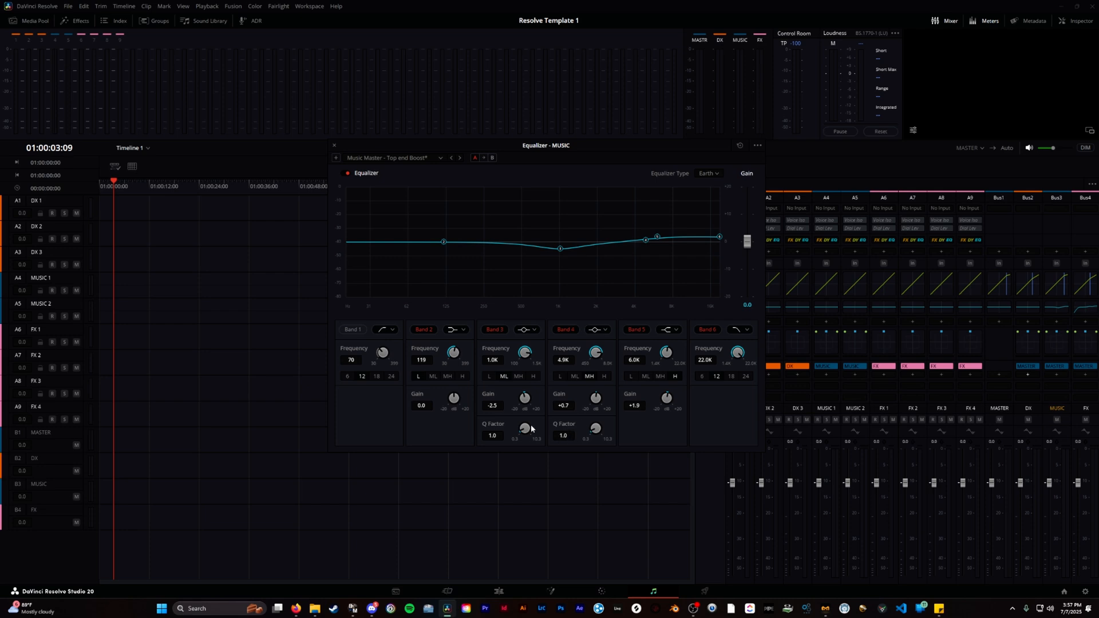
click(440, 157)
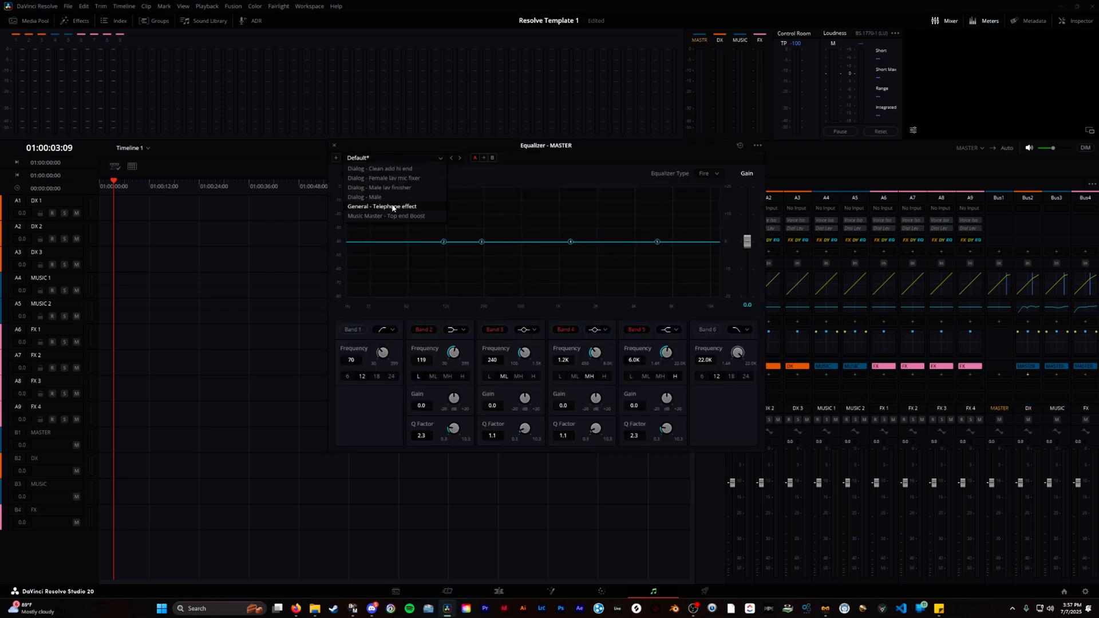
click(334, 145)
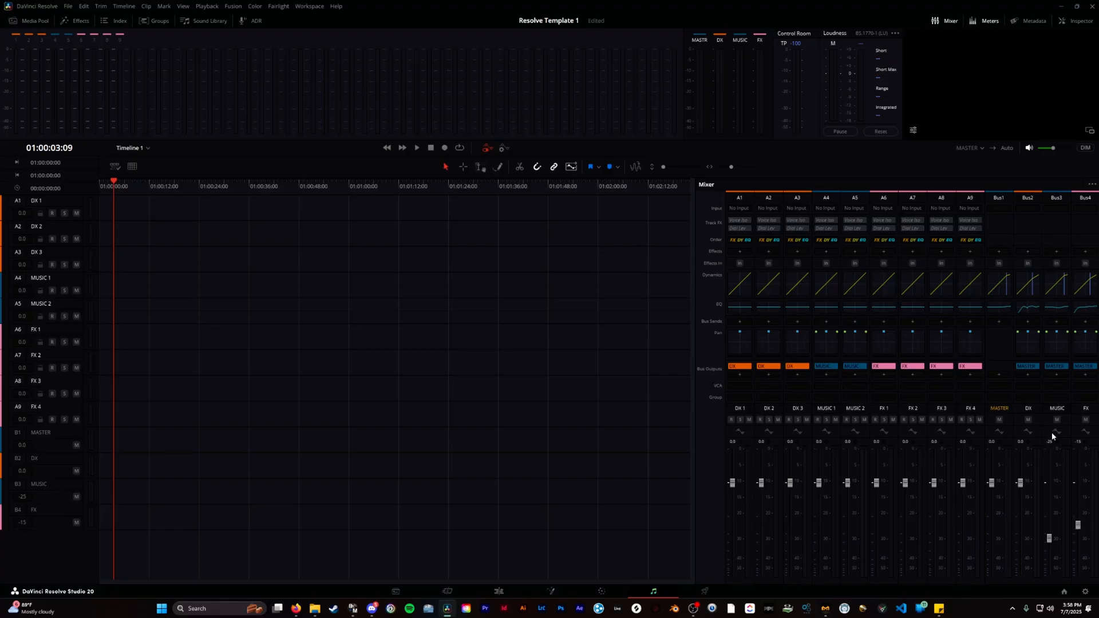
Step: Set the Fairlight loudness meter to the YouTube standard
click(895, 33)
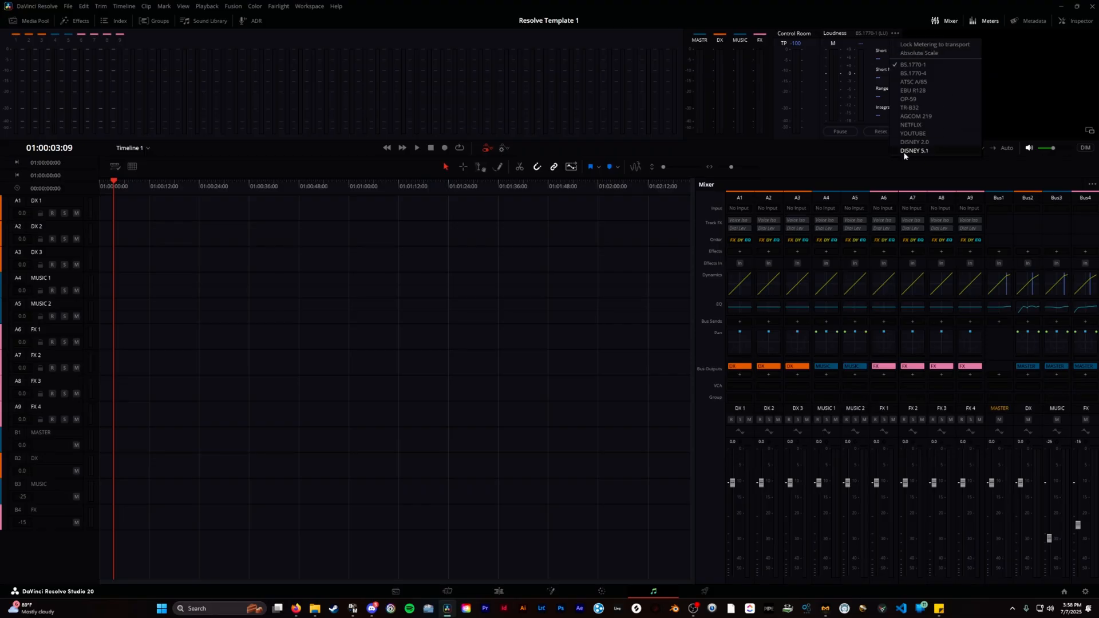
mouse_move(912, 133)
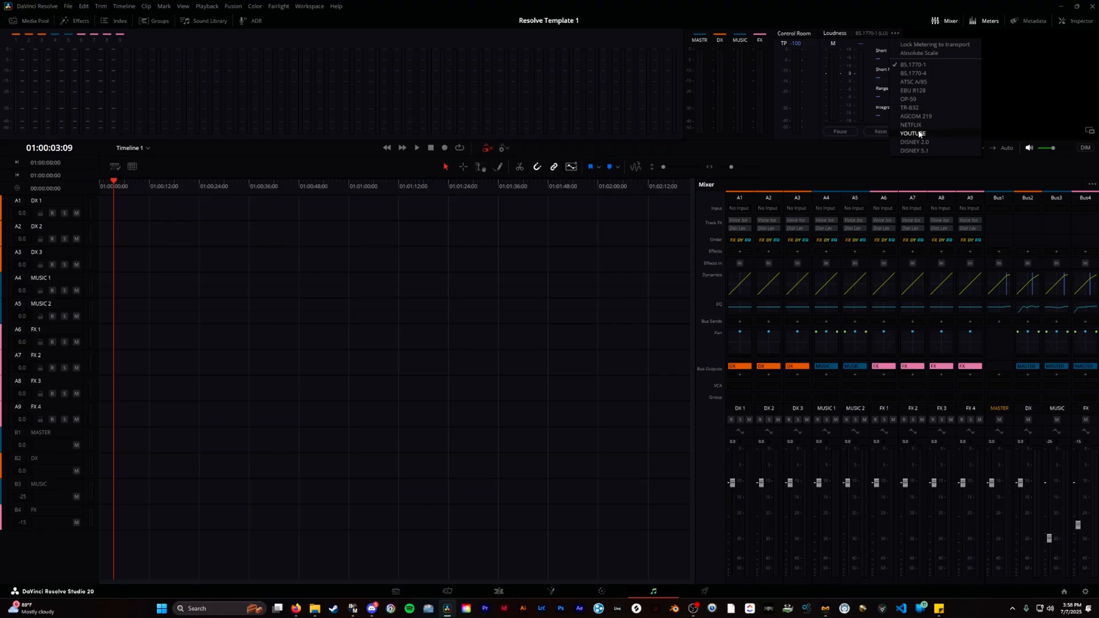
click(914, 133)
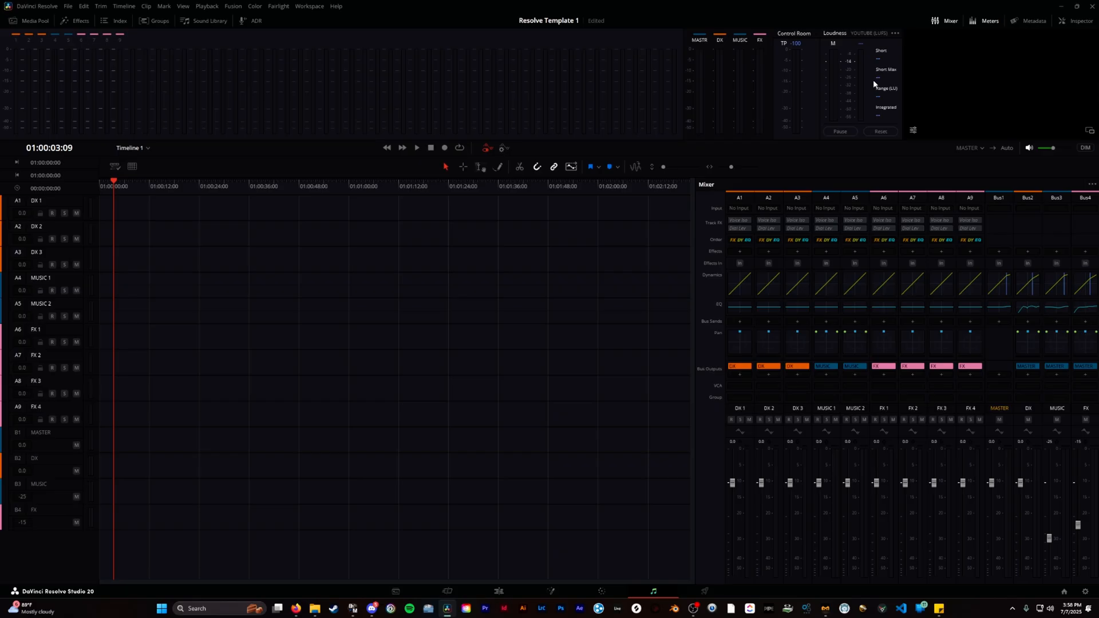
mouse_move(582, 427)
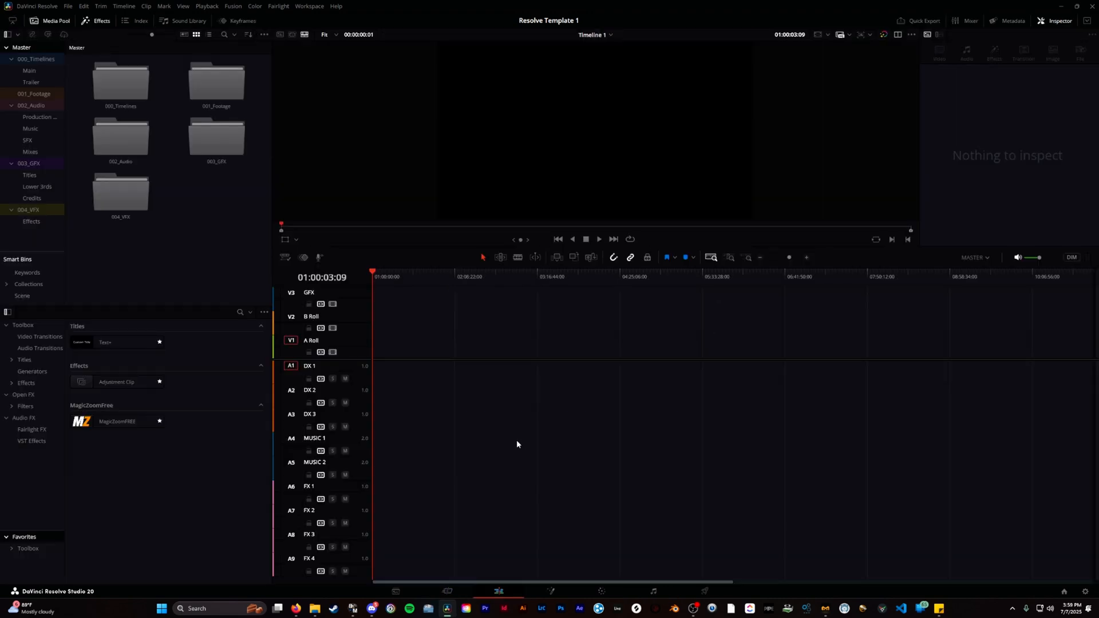
mouse_move(633, 440)
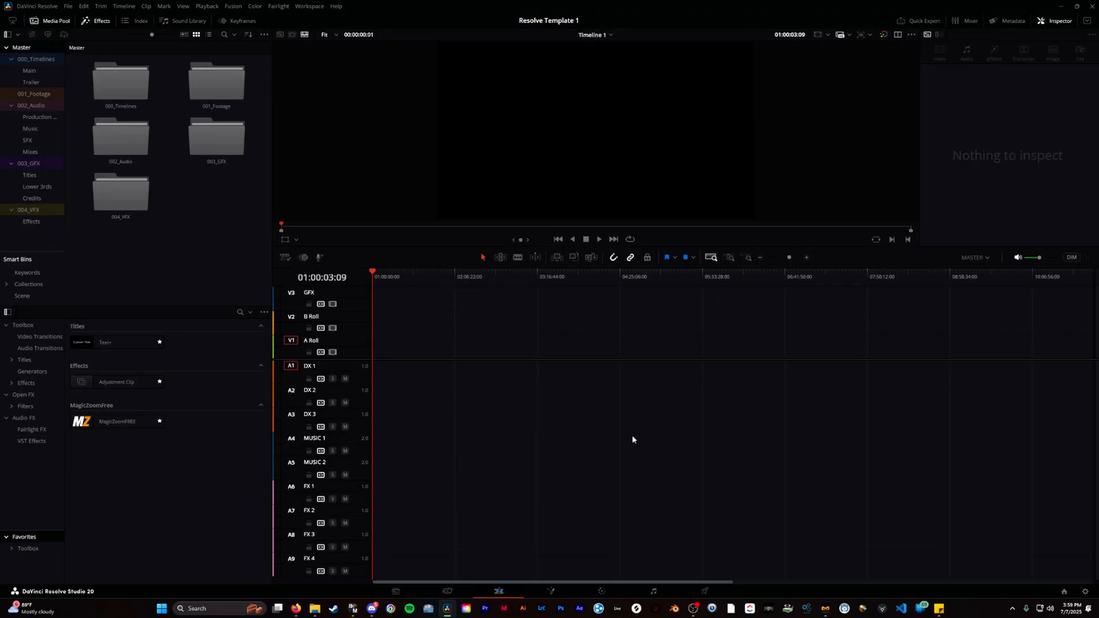
mouse_move(1071, 536)
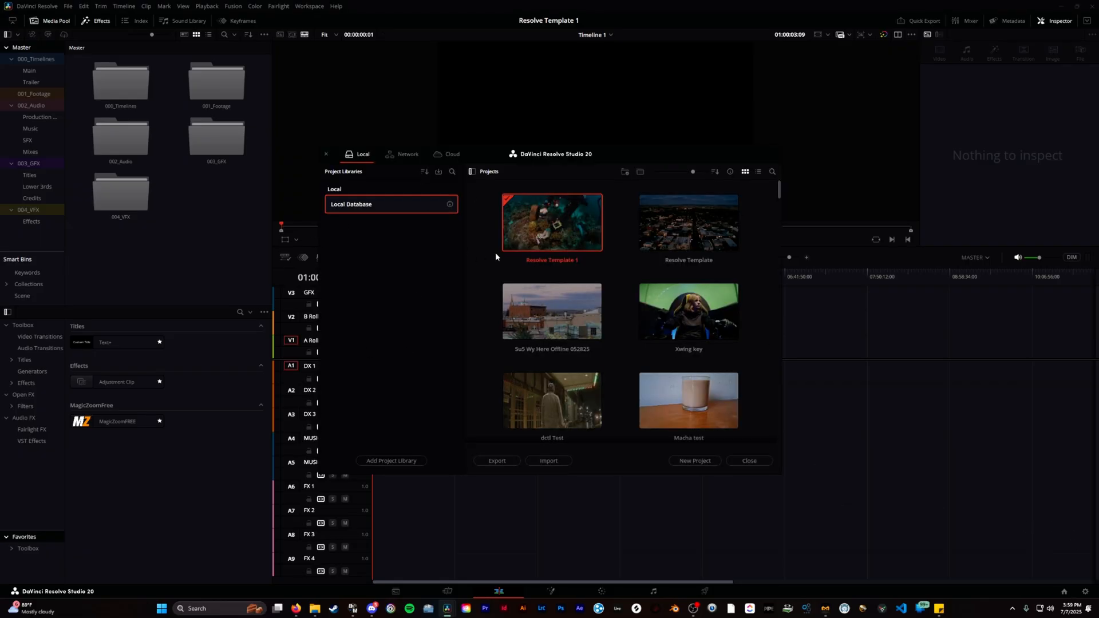
mouse_move(562, 272)
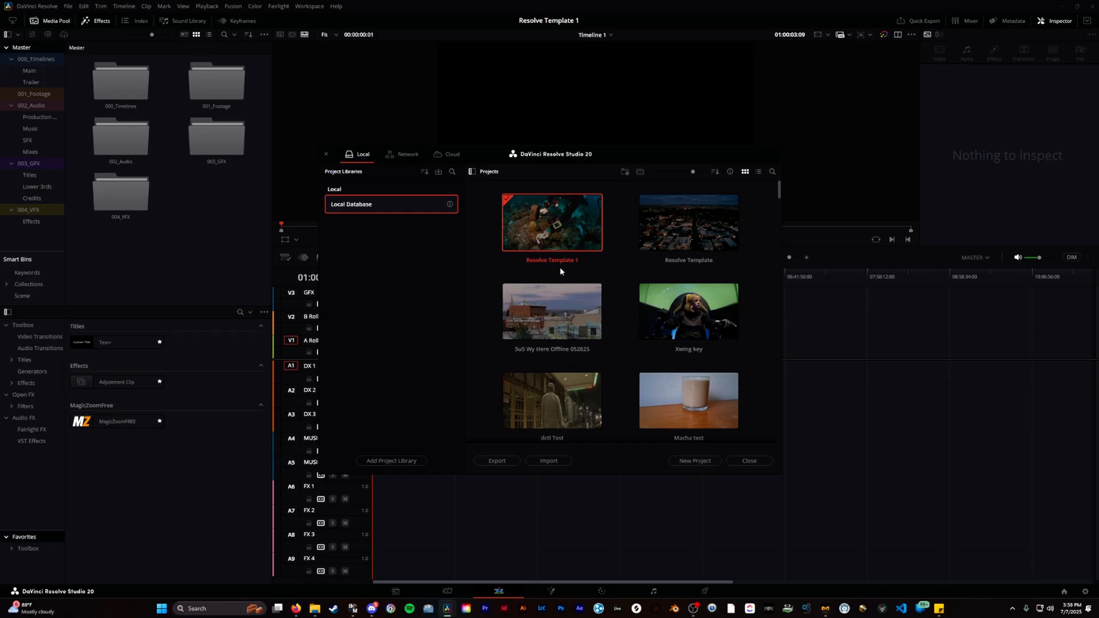
Step: Close the Project Manager and browse the Music bin, then the Effects bin
click(748, 461)
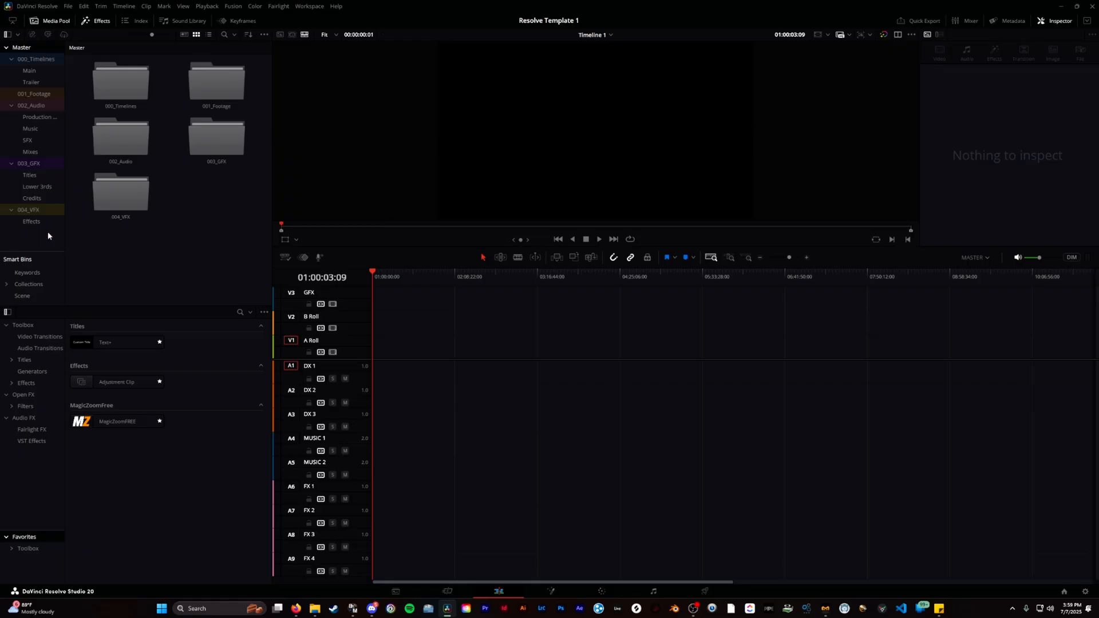
click(30, 128)
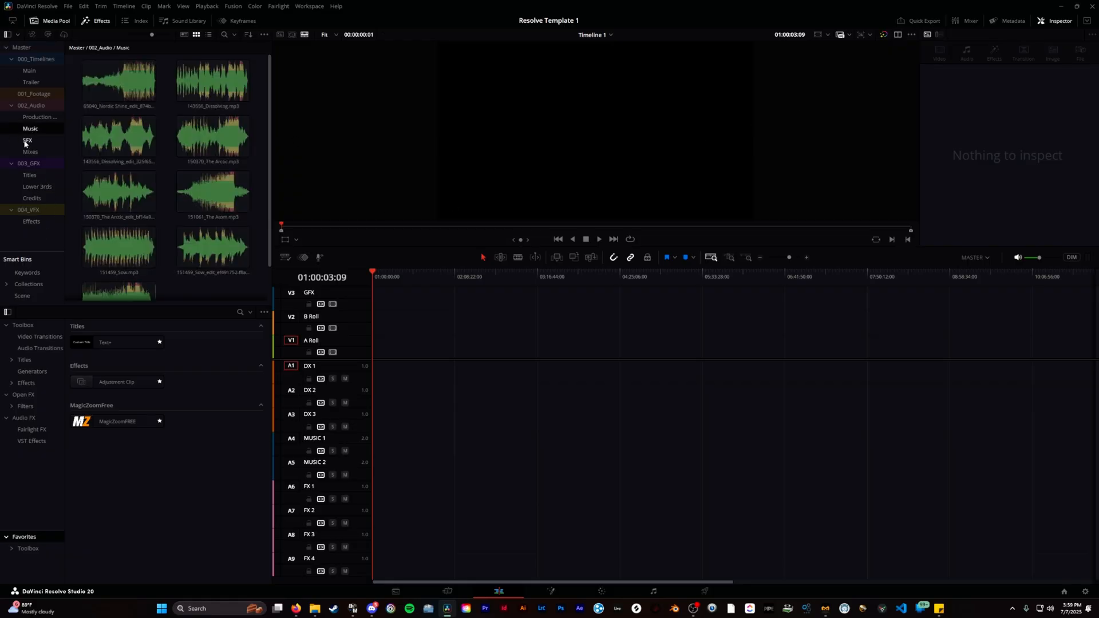
click(31, 221)
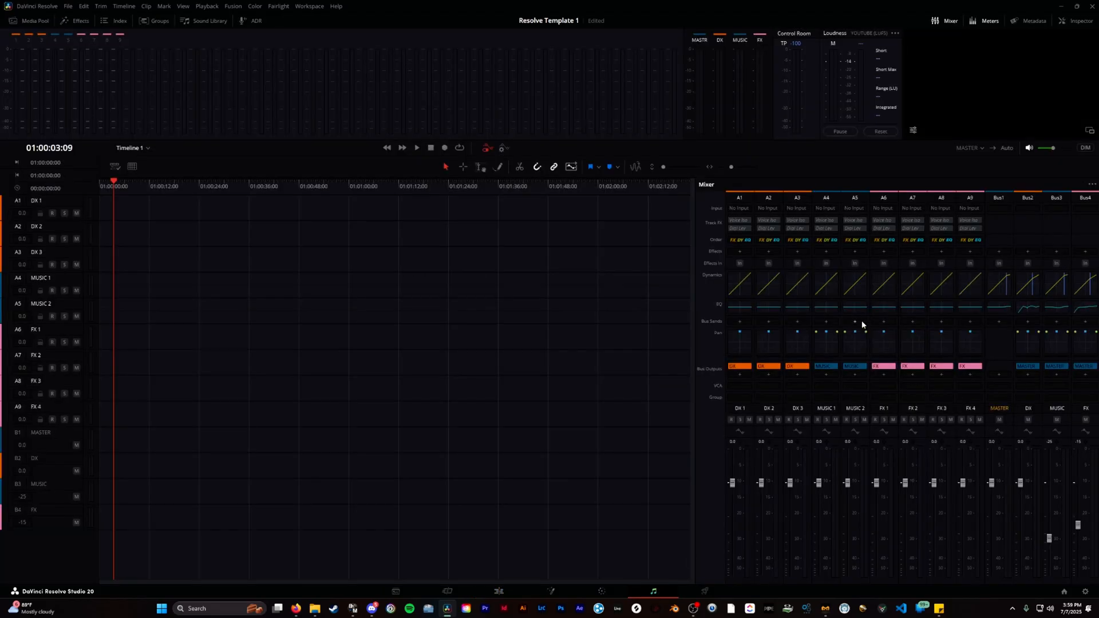
mouse_move(1034, 279)
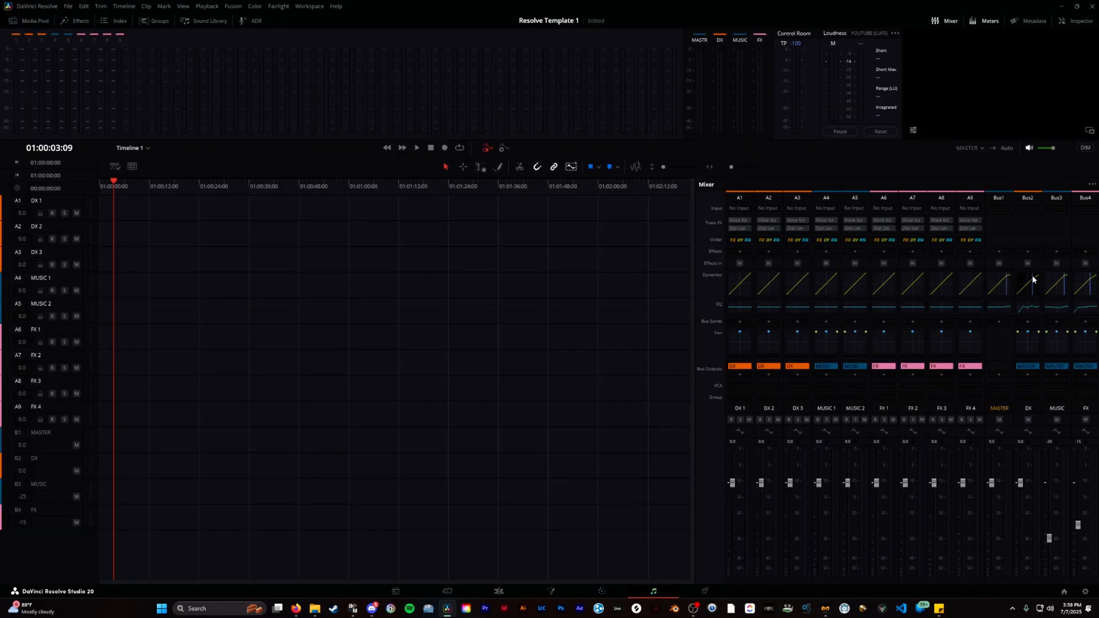
mouse_move(891, 361)
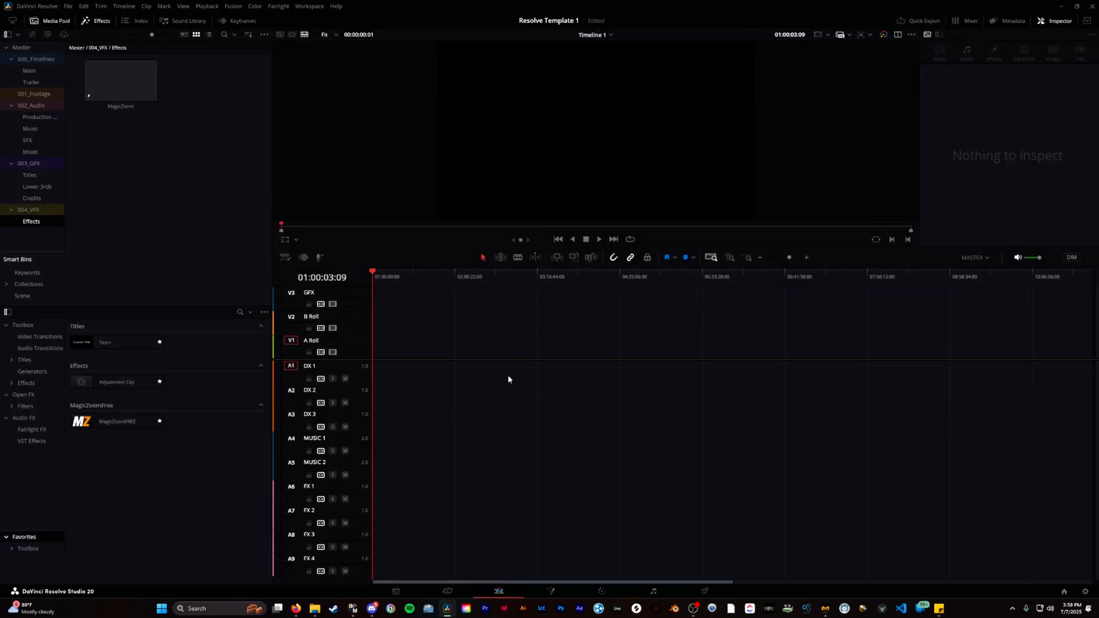
mouse_move(533, 340)
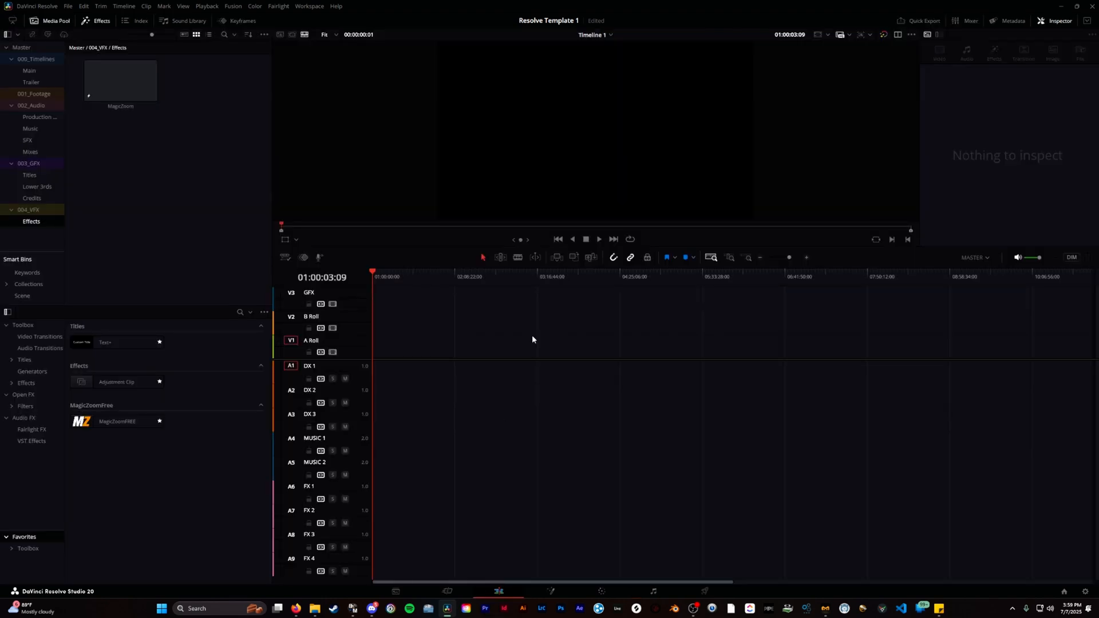
Step: Save the template as a new project named 'Project Tutorial' and select the 001_Footage bin
click(67, 6)
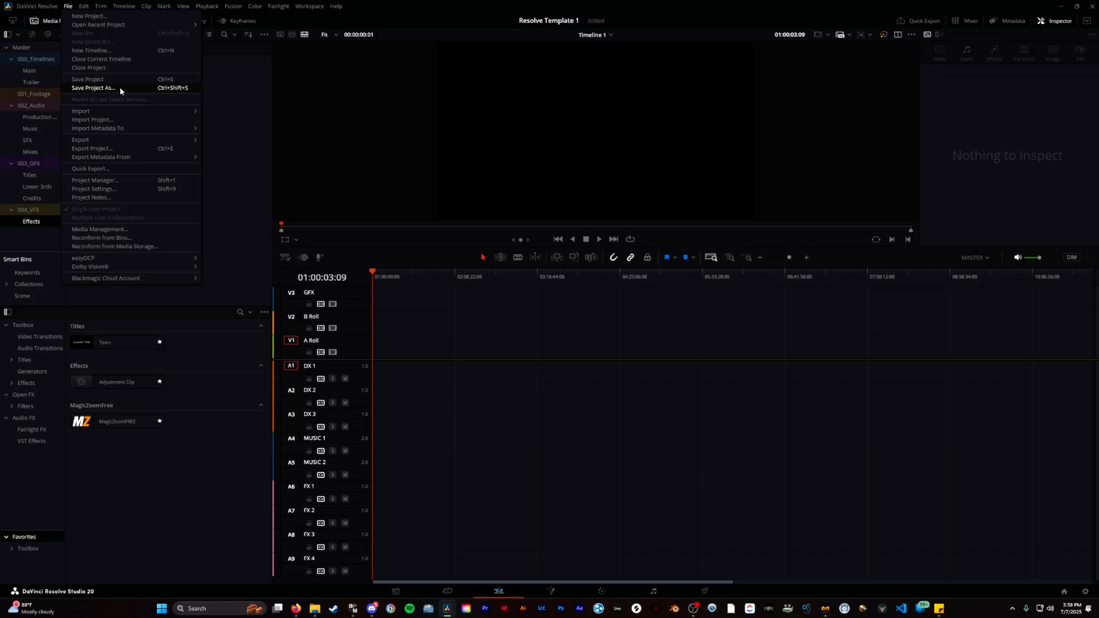
click(93, 88)
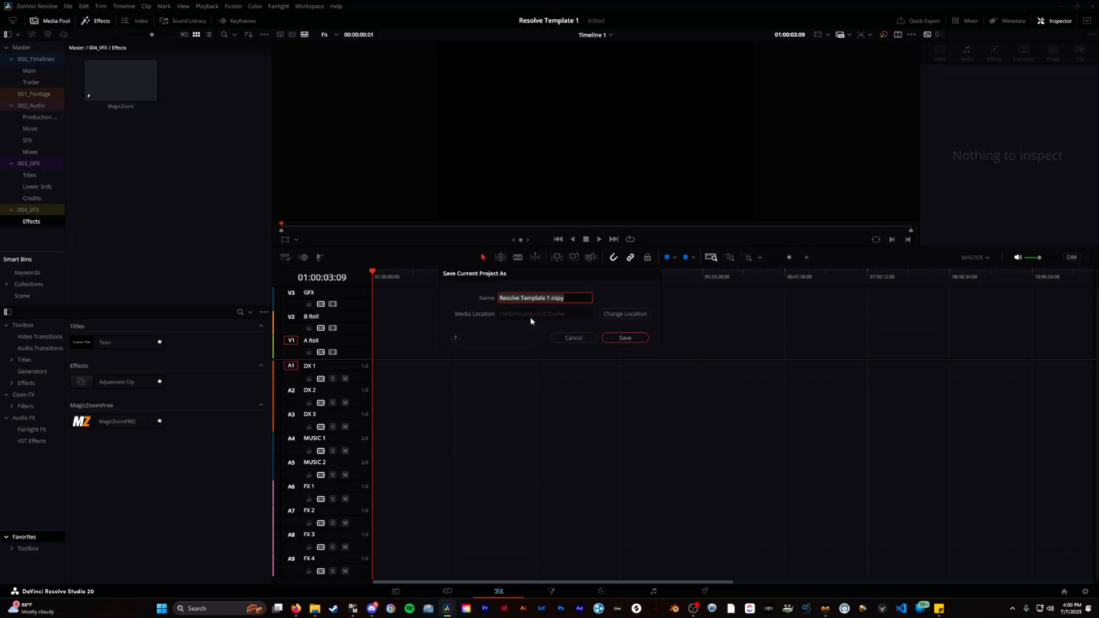
text(Tut)
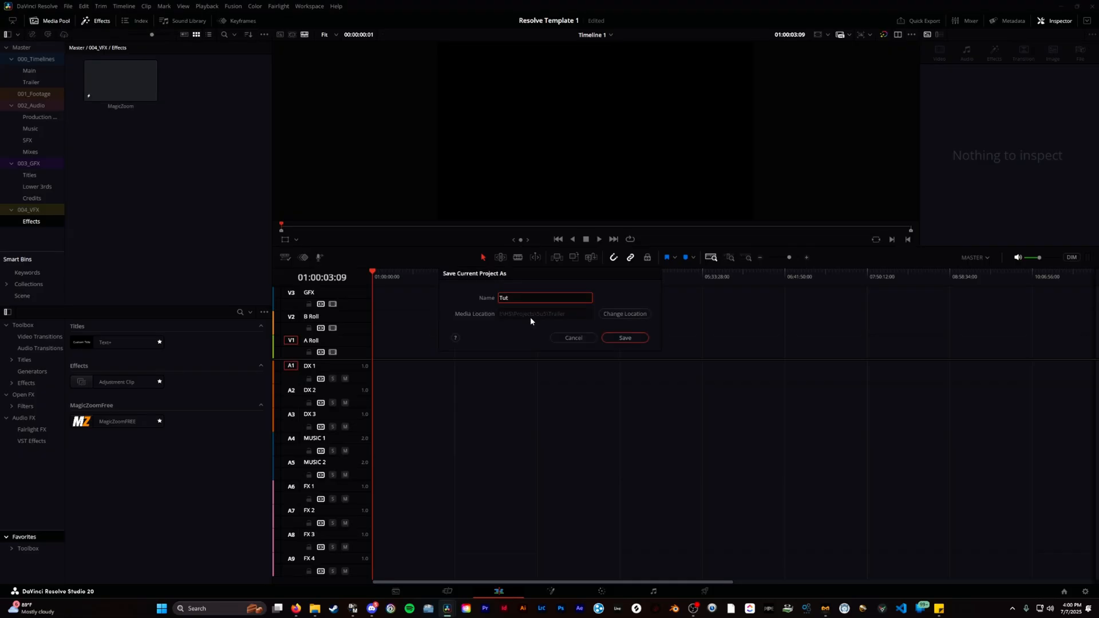
text(orial)
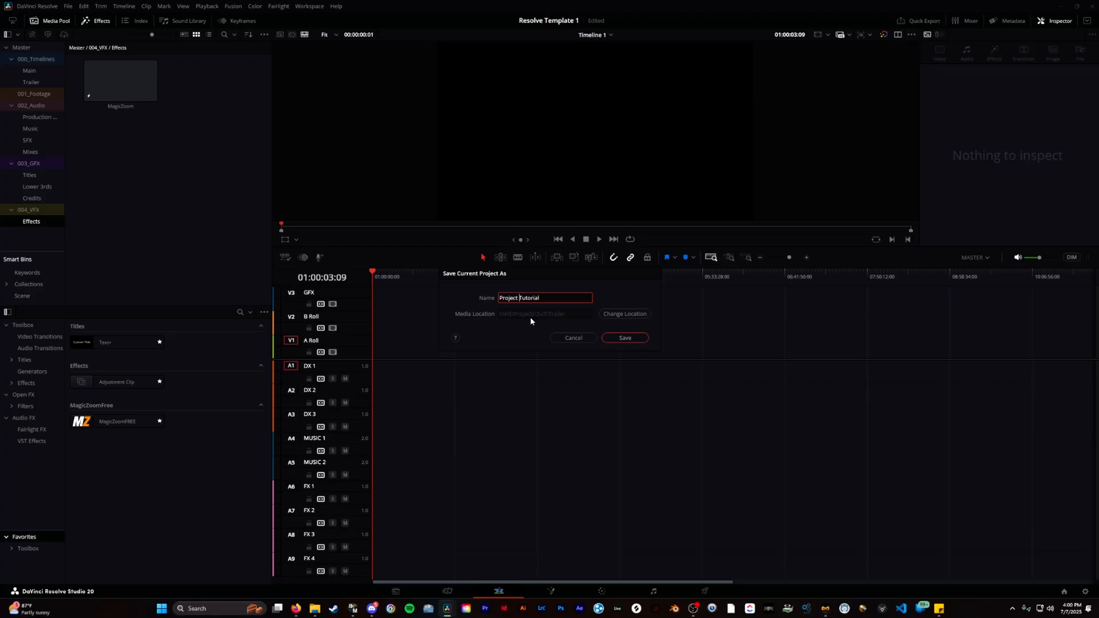
click(623, 336)
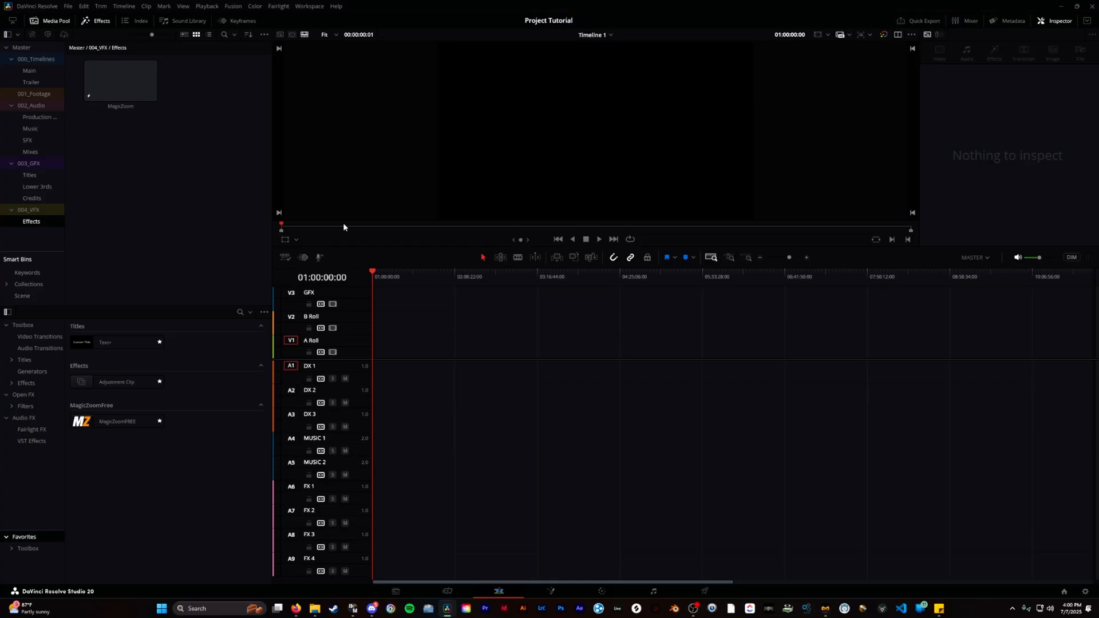
click(35, 93)
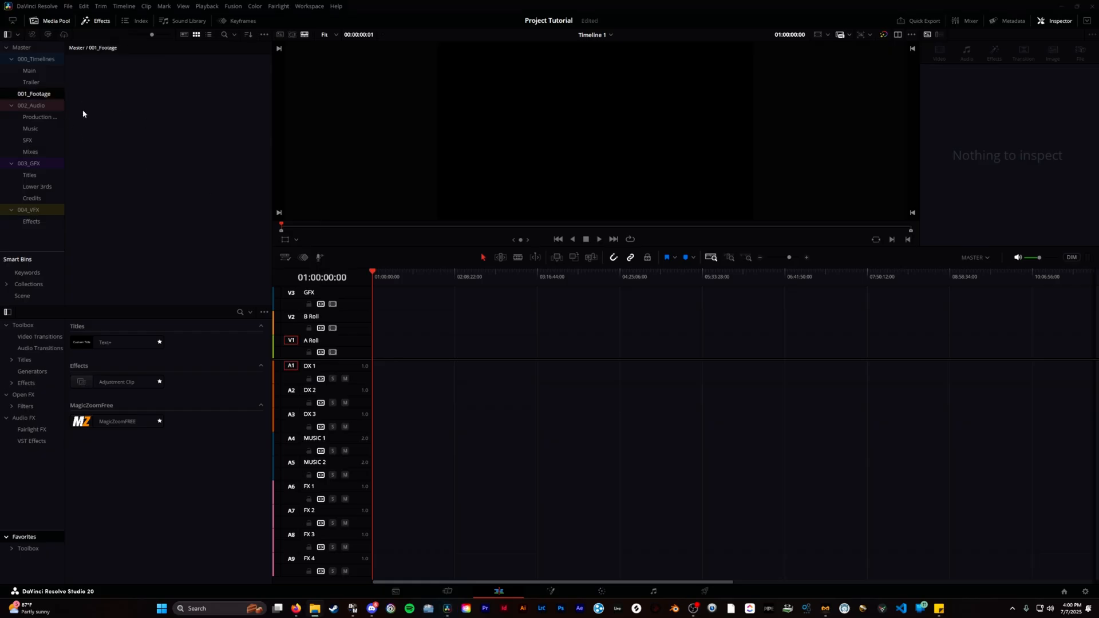
Step: Reopen 'Resolve Template 1' and check its 001_Footage, Music and SFX bins
click(33, 93)
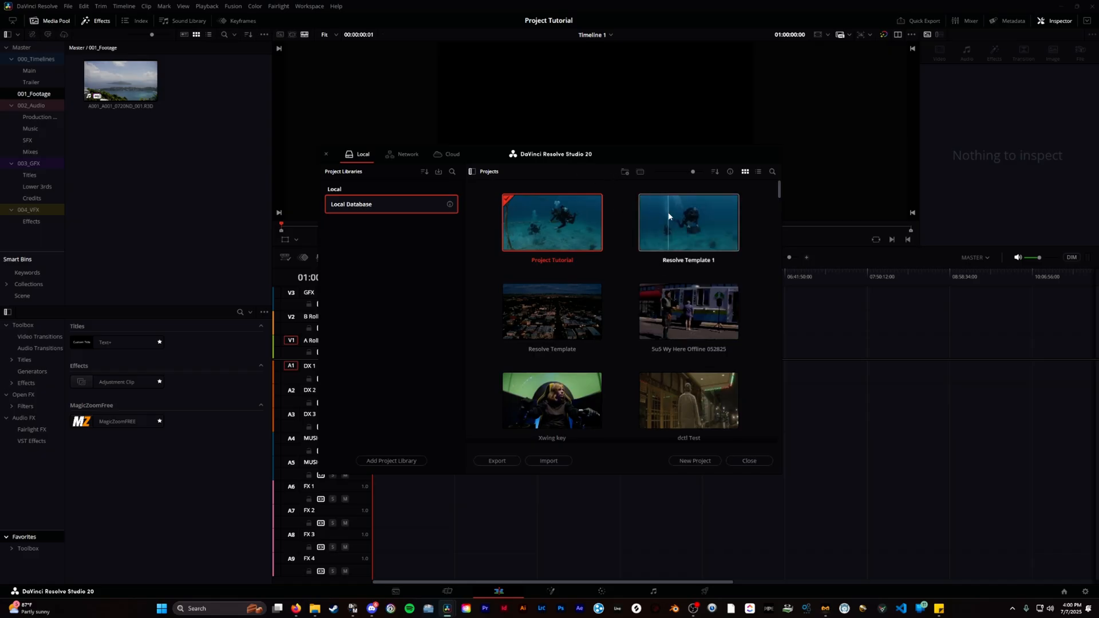
double_click(688, 223)
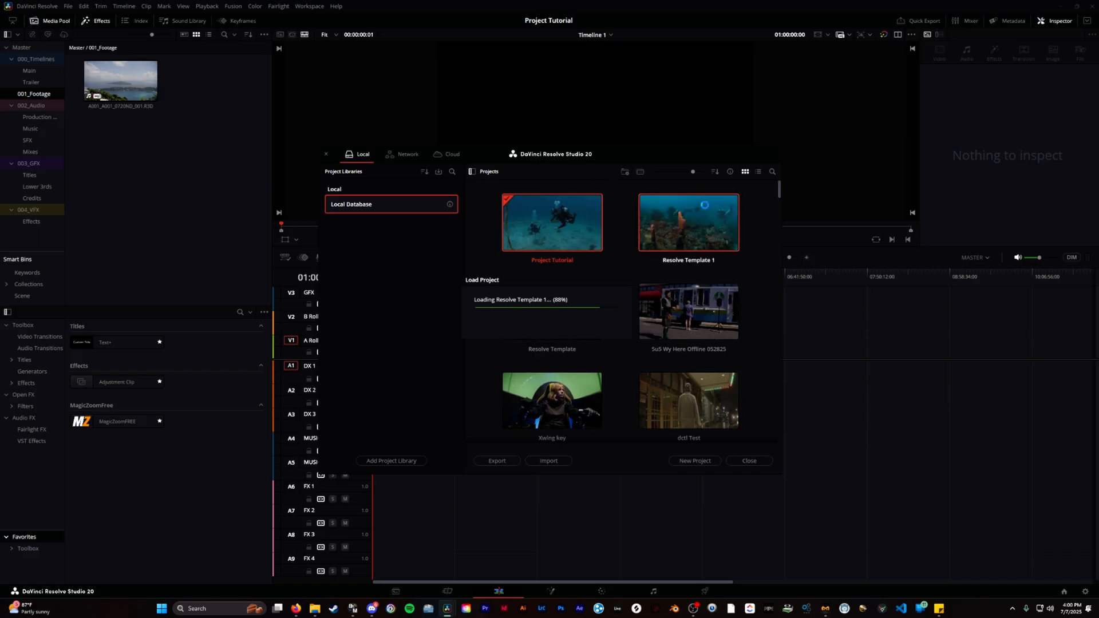
double_click(689, 222)
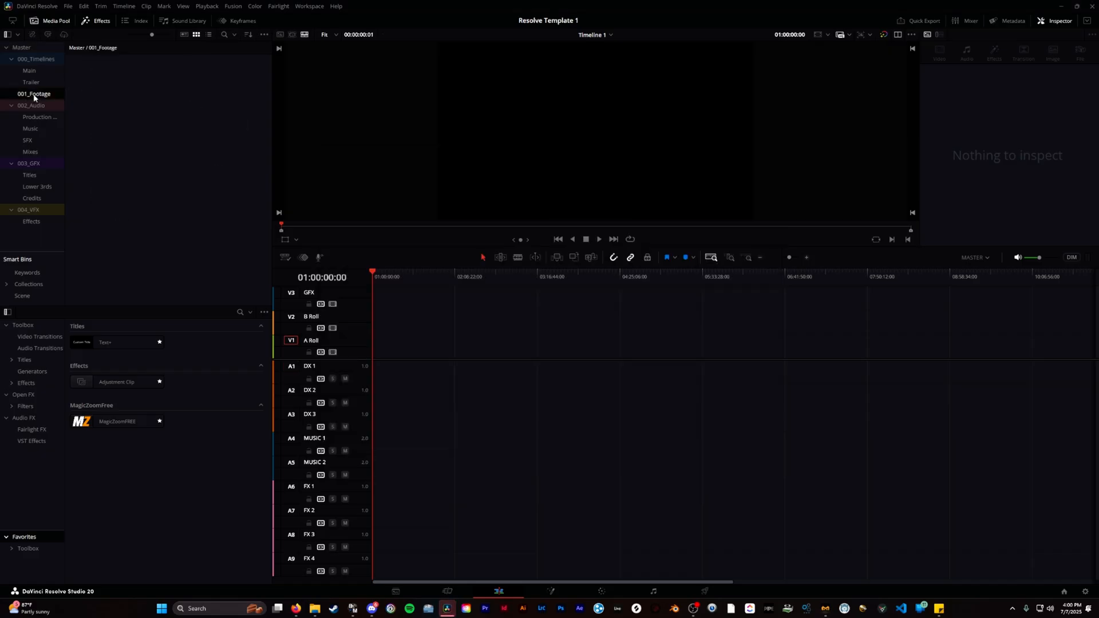
click(30, 128)
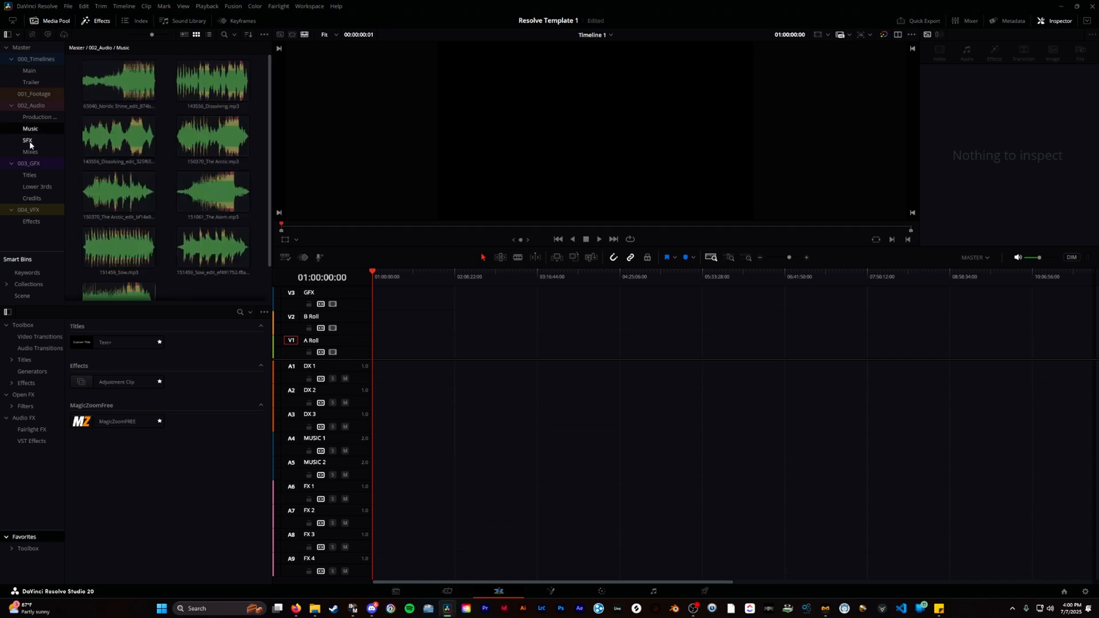
click(27, 139)
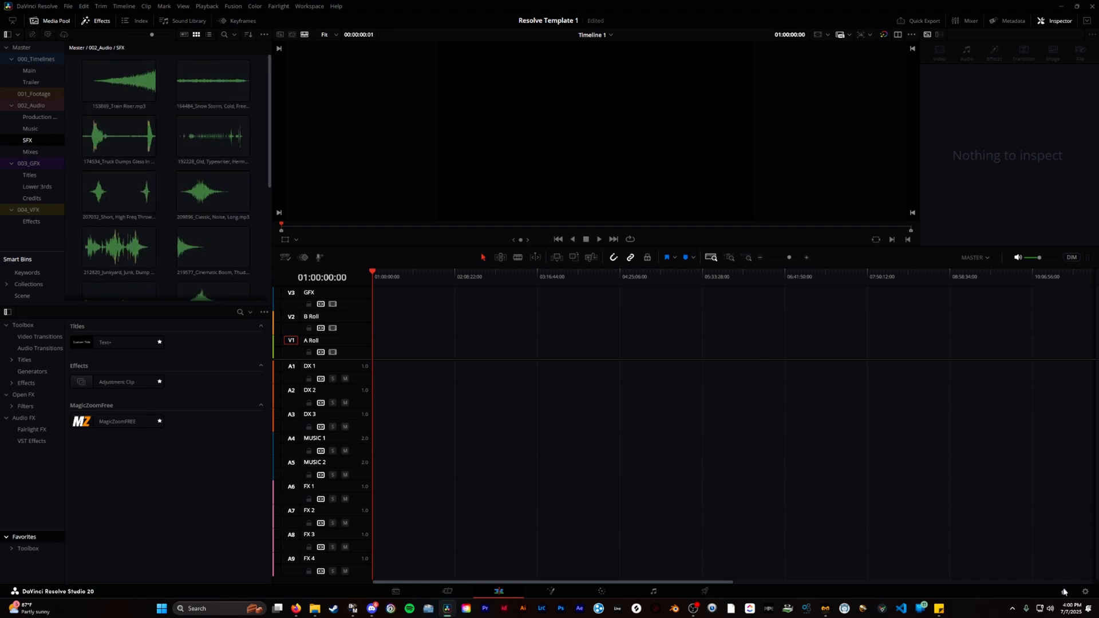
mouse_move(1064, 592)
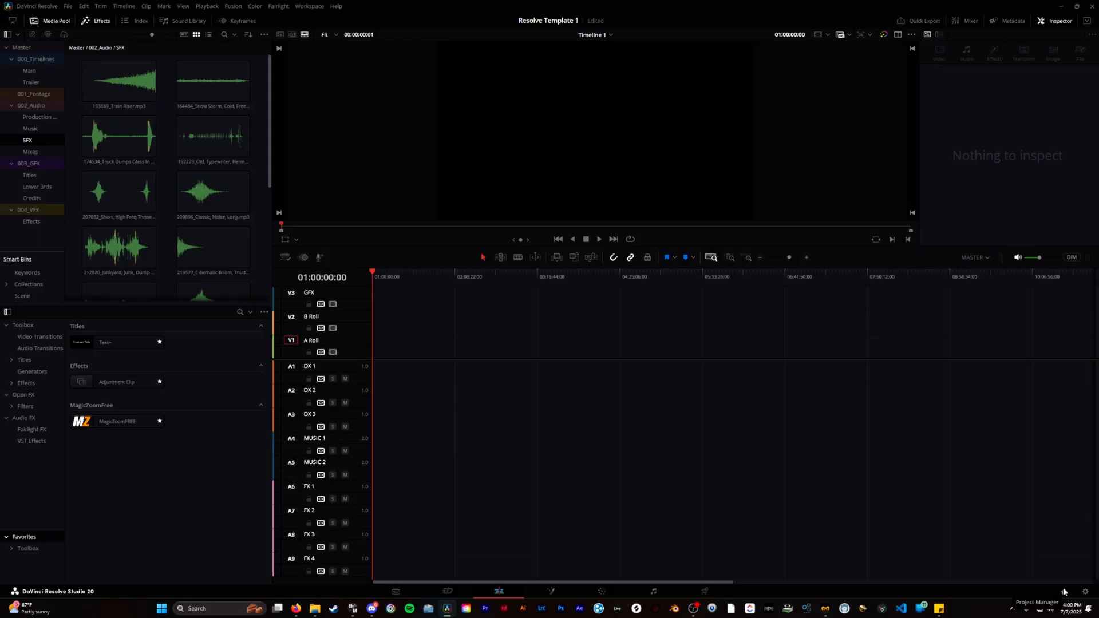